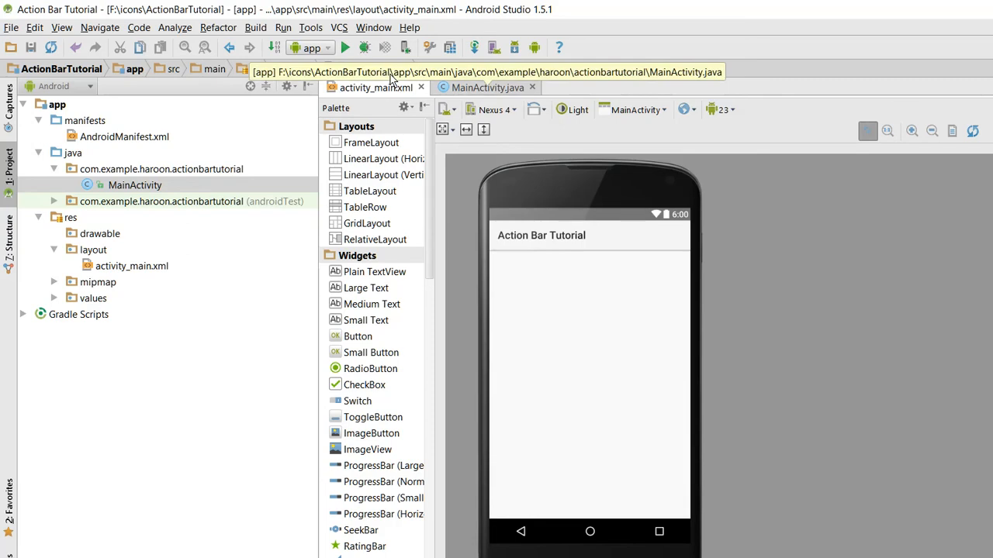
{"action": "mouse_move", "coordinate": [391, 87]}
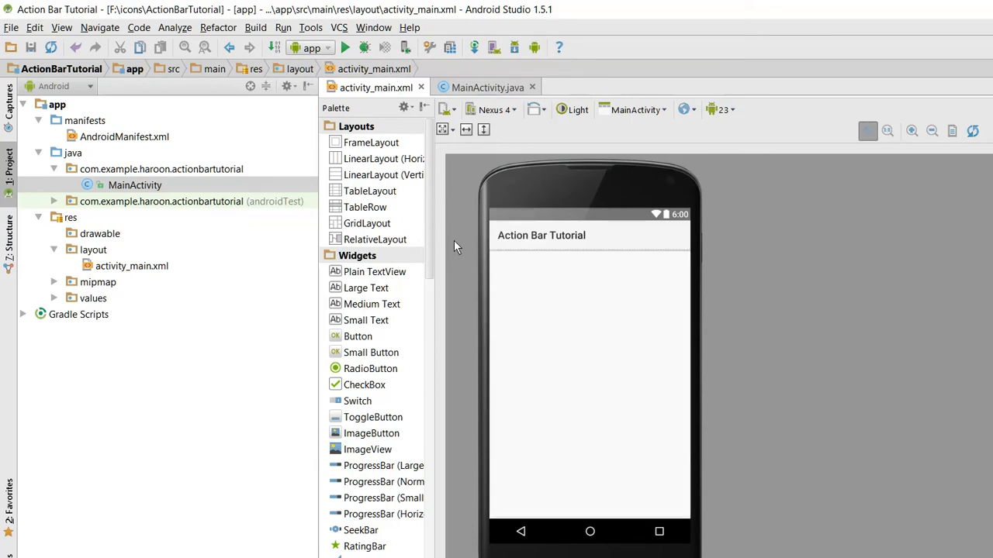
{"action": "mouse_move", "coordinate": [462, 194]}
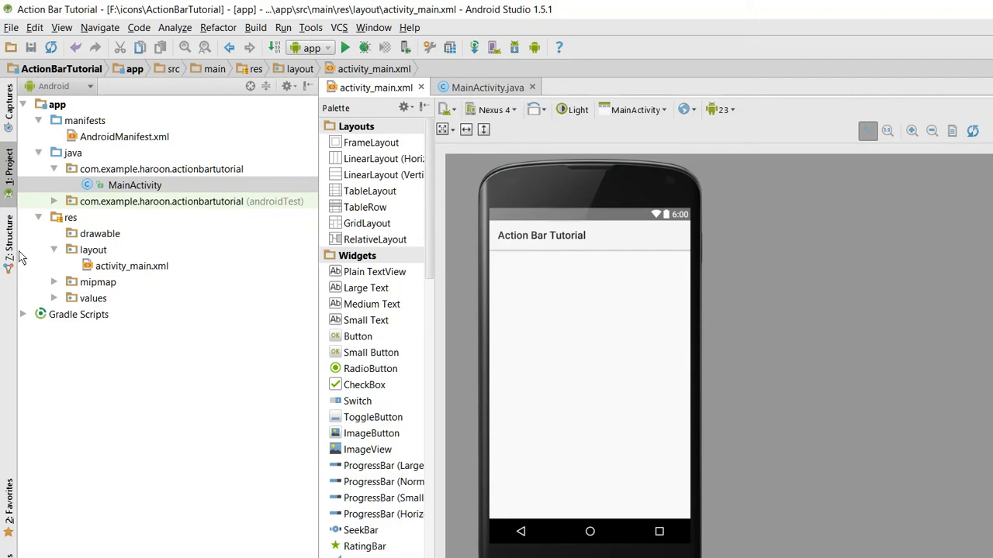
In MainActivity's onCreate, draft an if(getSupportActionBar()!=null){ block
{"action": "left_click", "coordinate": [484, 87]}
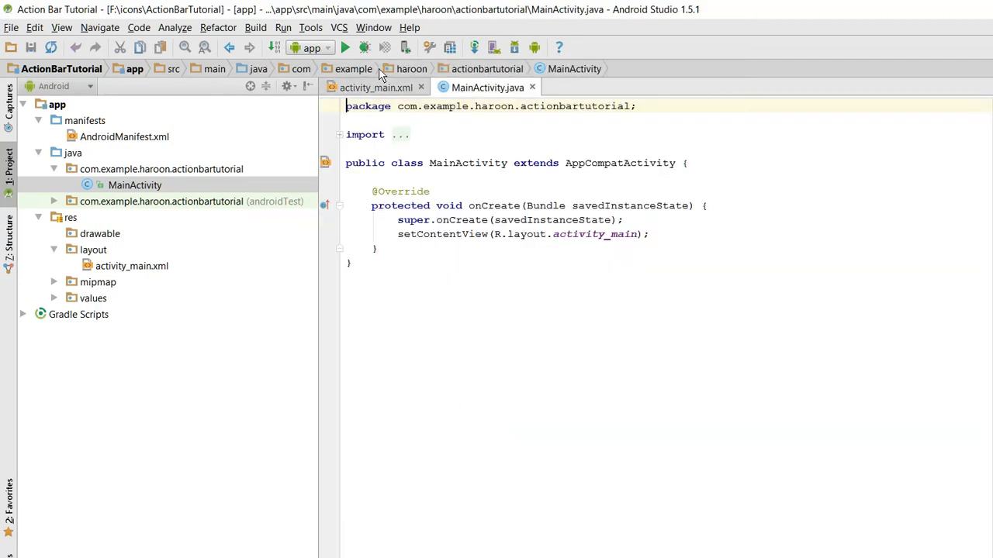
{"action": "mouse_move", "coordinate": [518, 177]}
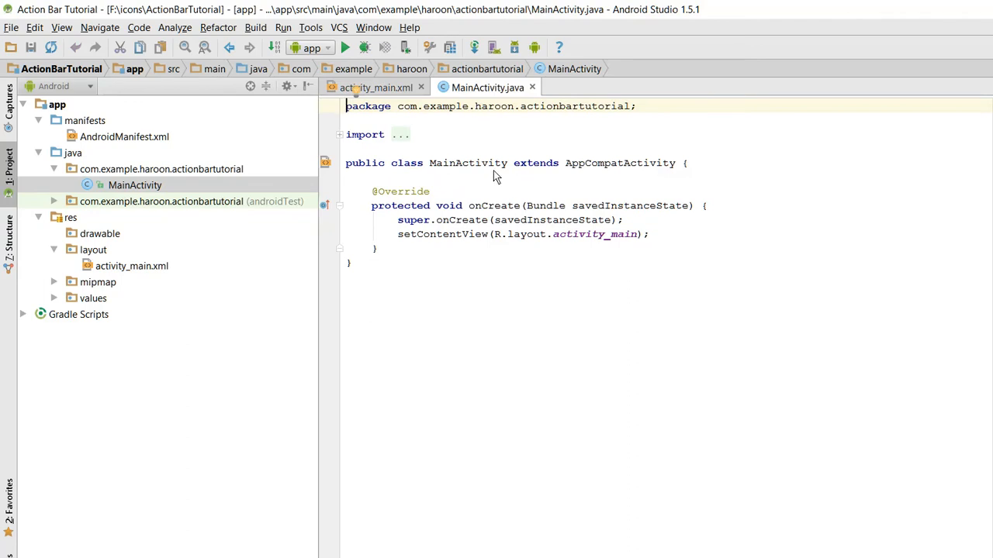
{"action": "mouse_move", "coordinate": [533, 188]}
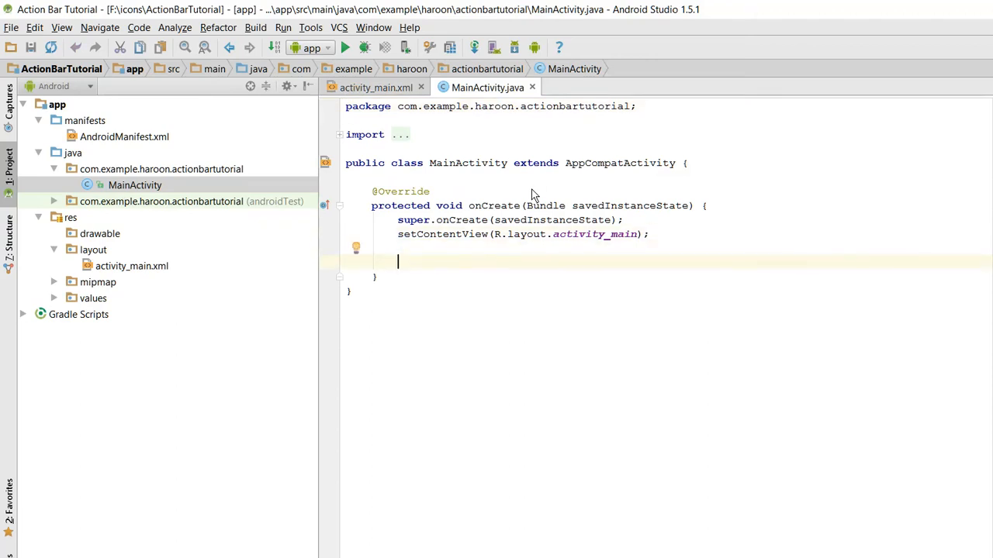
{"action": "type", "text": "if"}
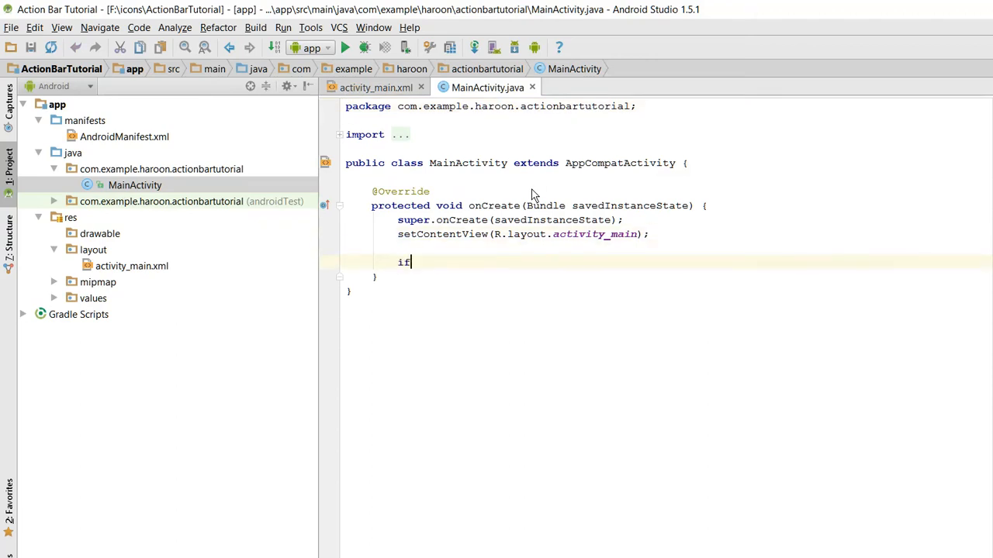
{"action": "type", "text": "(getSupportActionBar()!"}
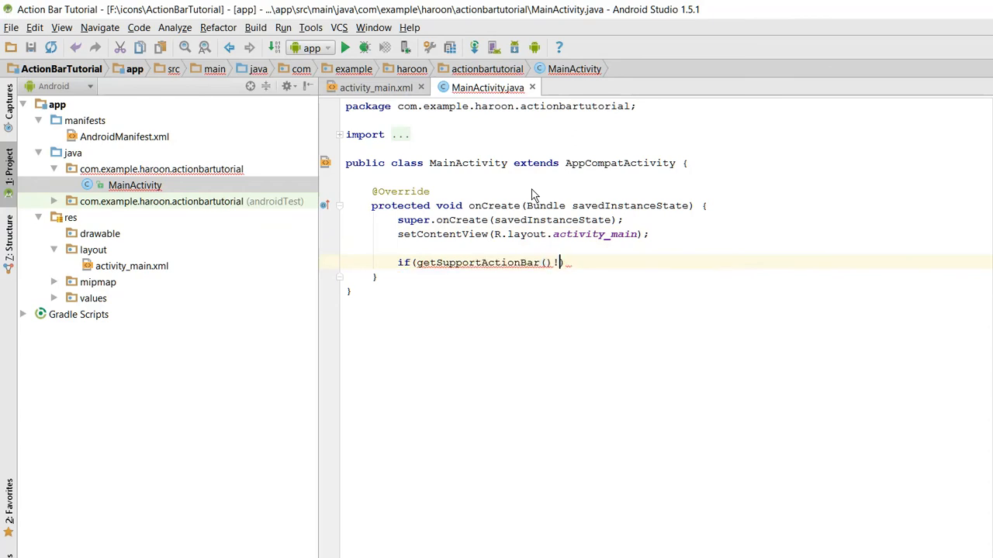
{"action": "type", "text": "=null)"}
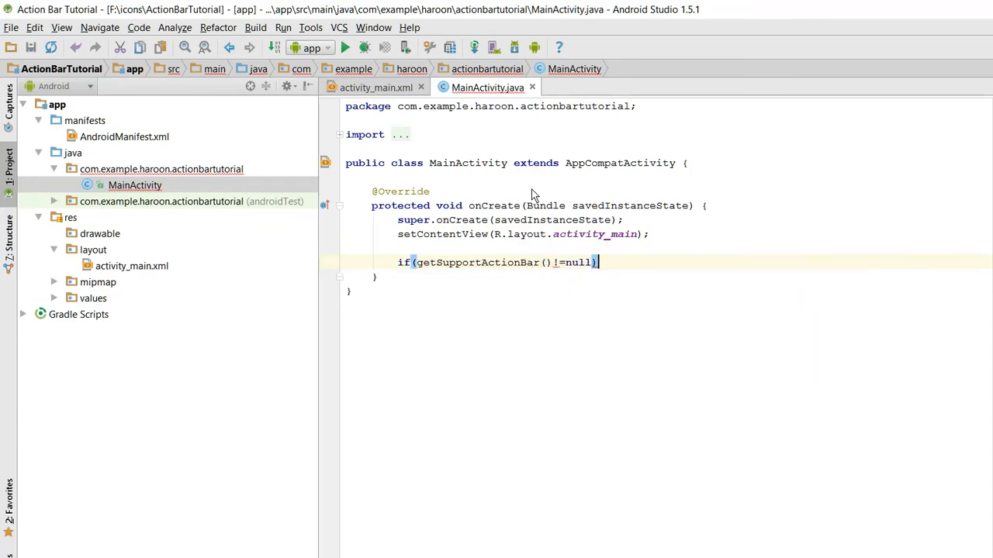
{"action": "type", "text": "{"}
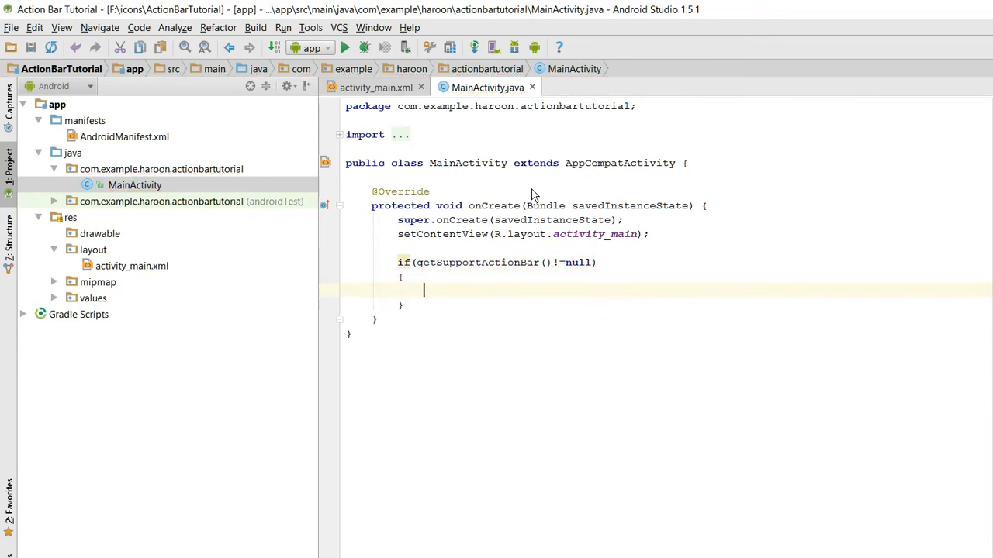
Add the comment '// enable the back button.' inside the drafted block
{"action": "type", "text": "//"}
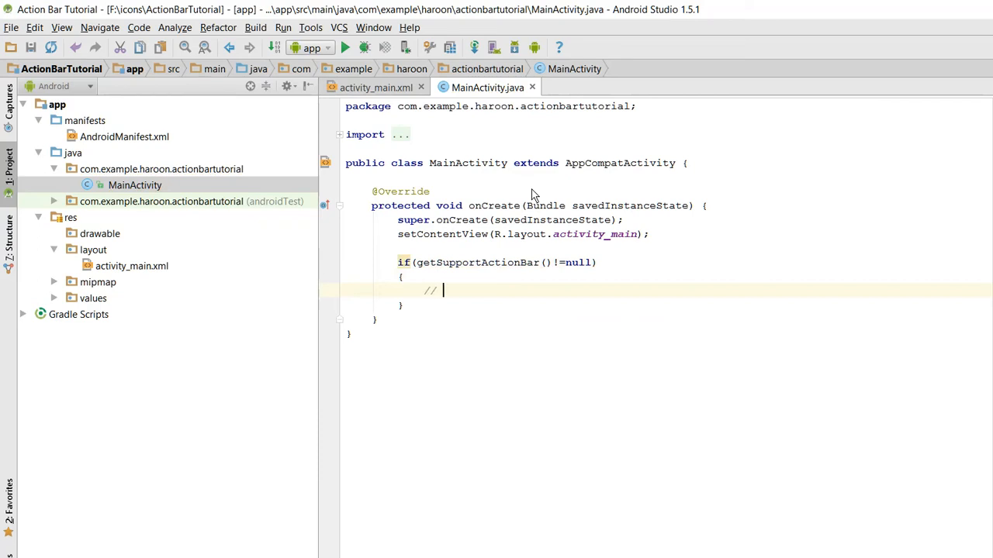
{"action": "type", "text": "enable th"}
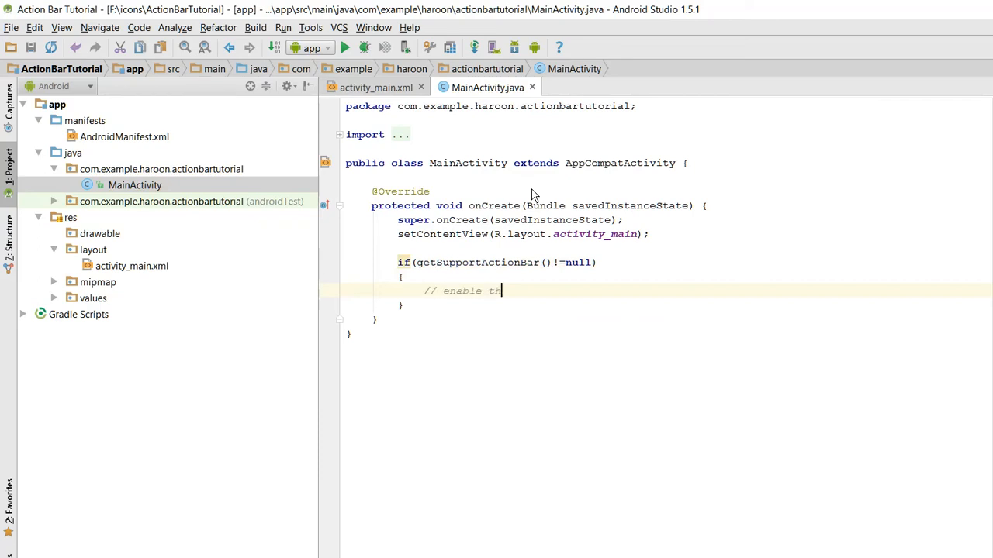
{"action": "type", "text": "e back button"}
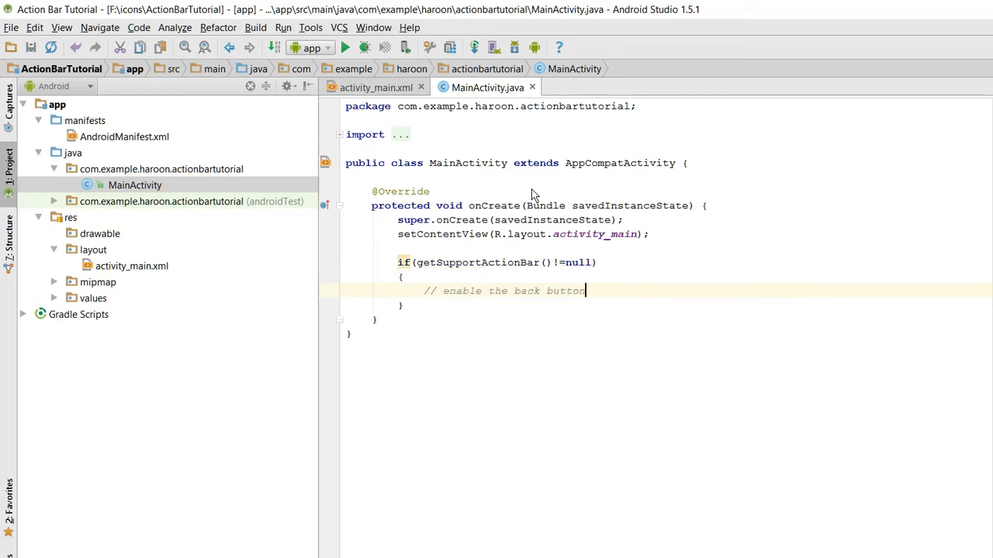
{"action": "type", "text": "."}
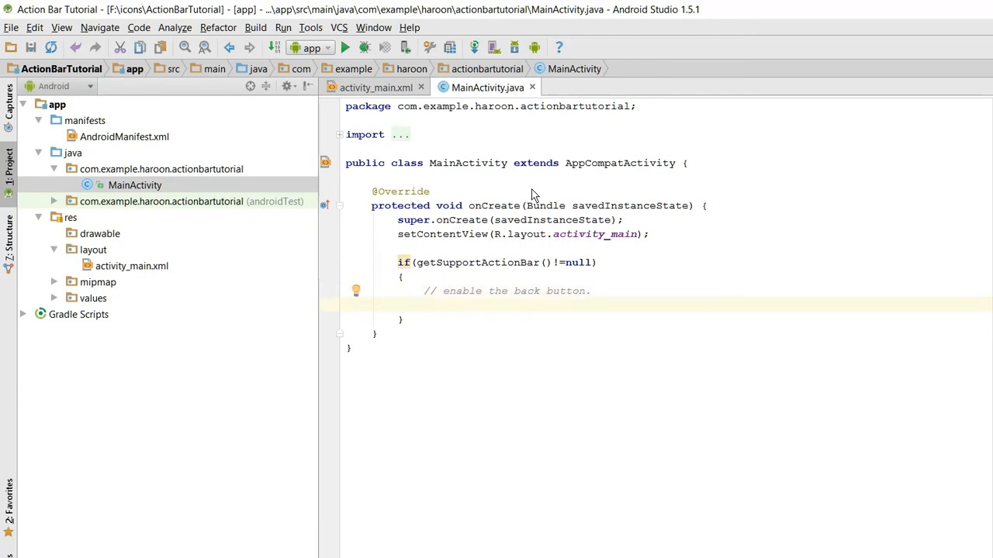
{"action": "mouse_move", "coordinate": [312, 210]}
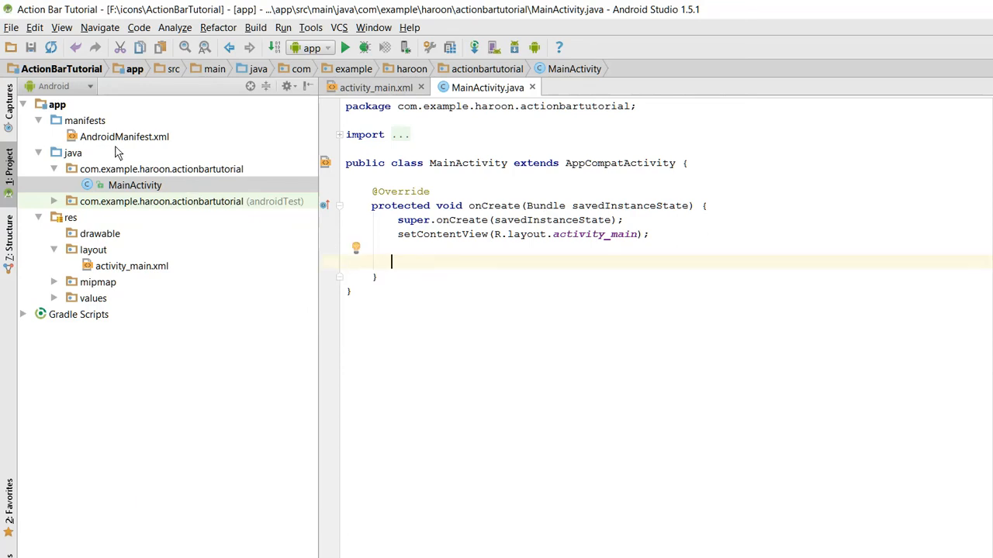
Create a blank SecondActivity from the java folder and preview its layout with Material Light
{"action": "right_click", "coordinate": [134, 185]}
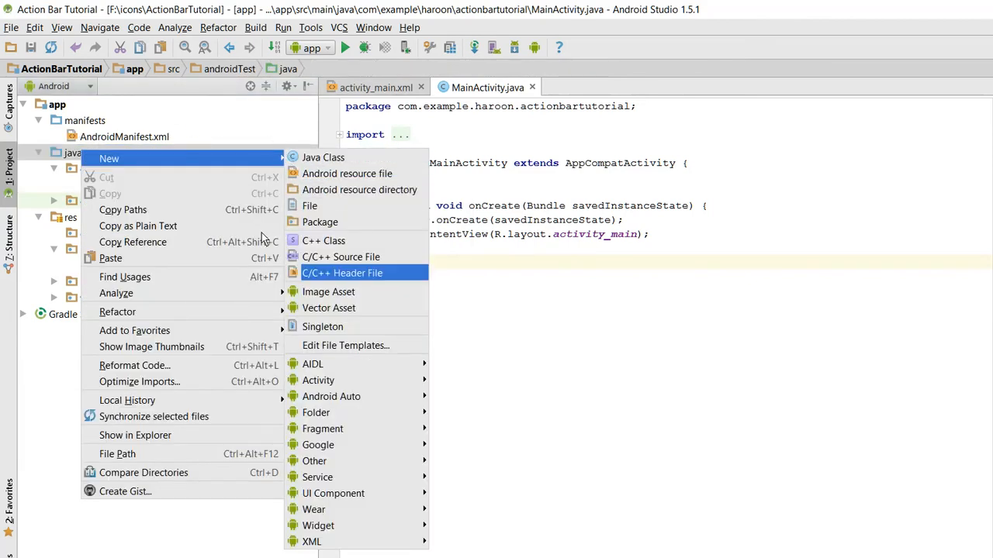
{"action": "mouse_move", "coordinate": [318, 380]}
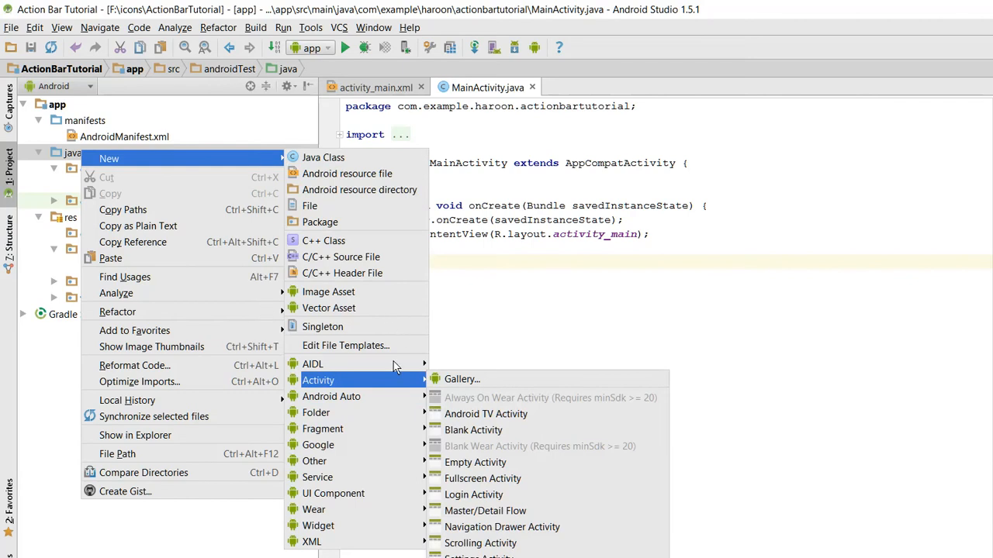
{"action": "left_click", "coordinate": [475, 462]}
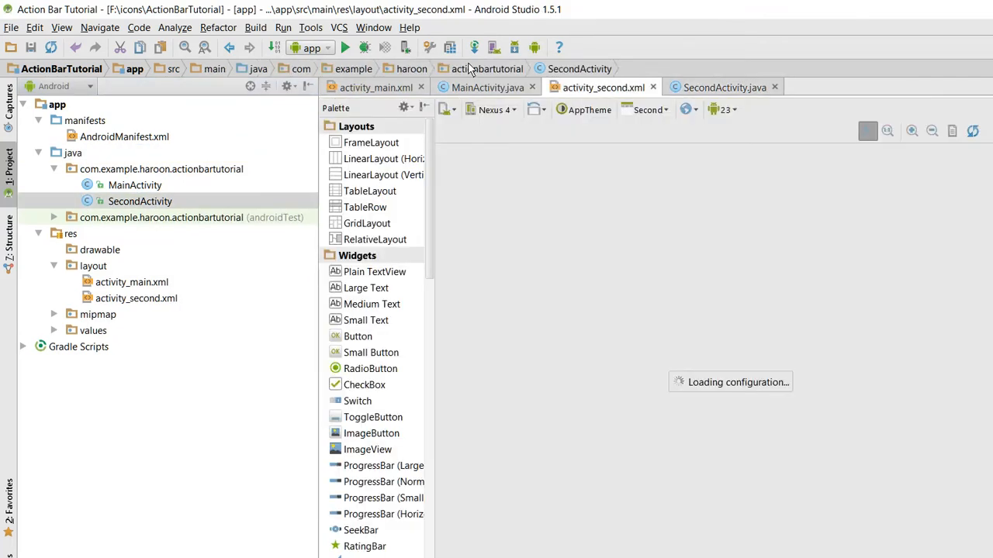
{"action": "left_click", "coordinate": [583, 109]}
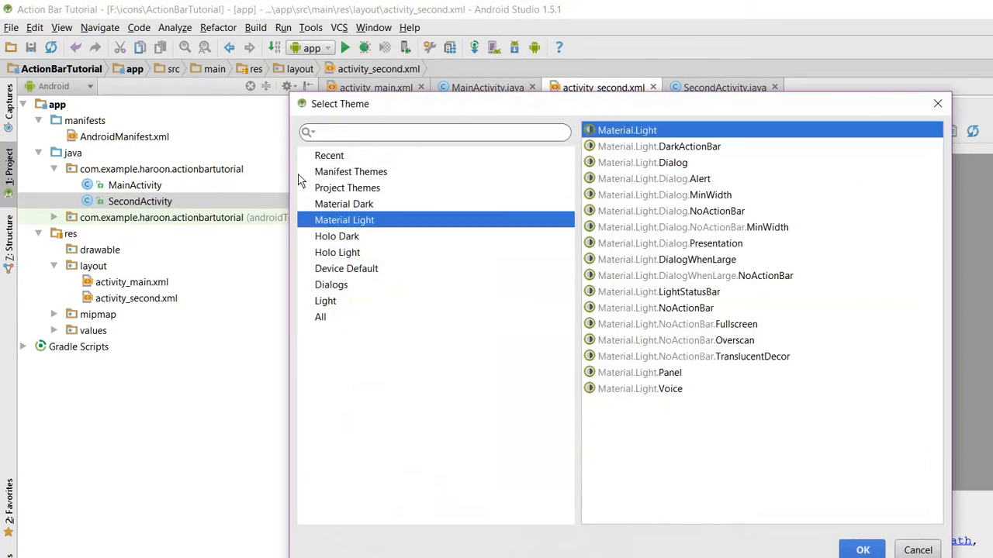
{"action": "left_click", "coordinate": [862, 549]}
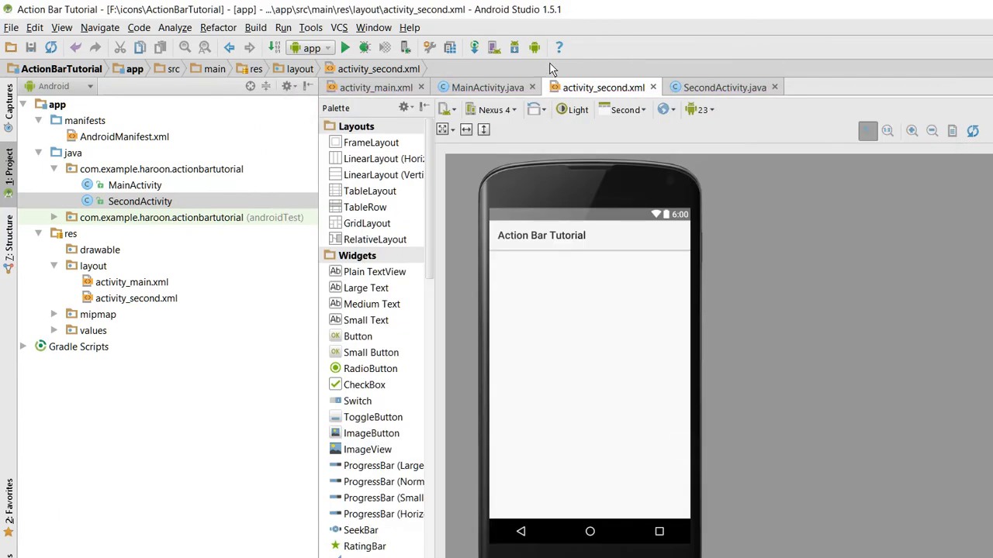
In SecondActivity's onCreate, add an if (getSupportActionBar() != null){ check
{"action": "left_click", "coordinate": [723, 86]}
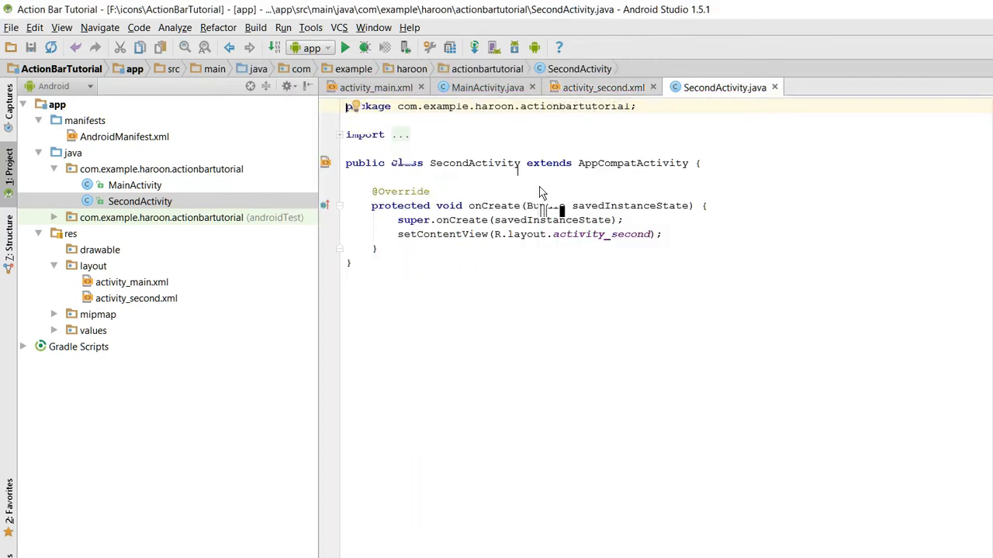
{"action": "type", "text": "if ("}
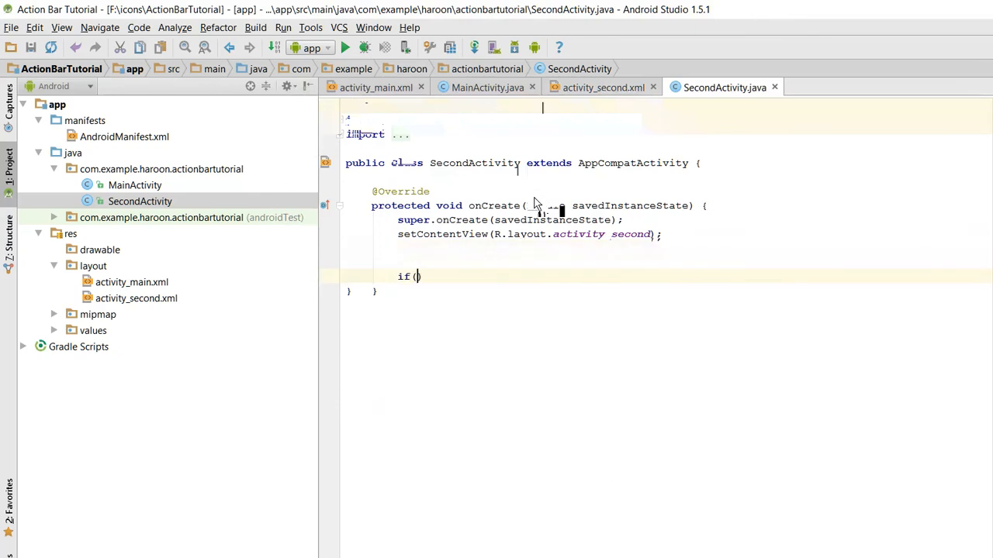
{"action": "type", "text": "getSu"}
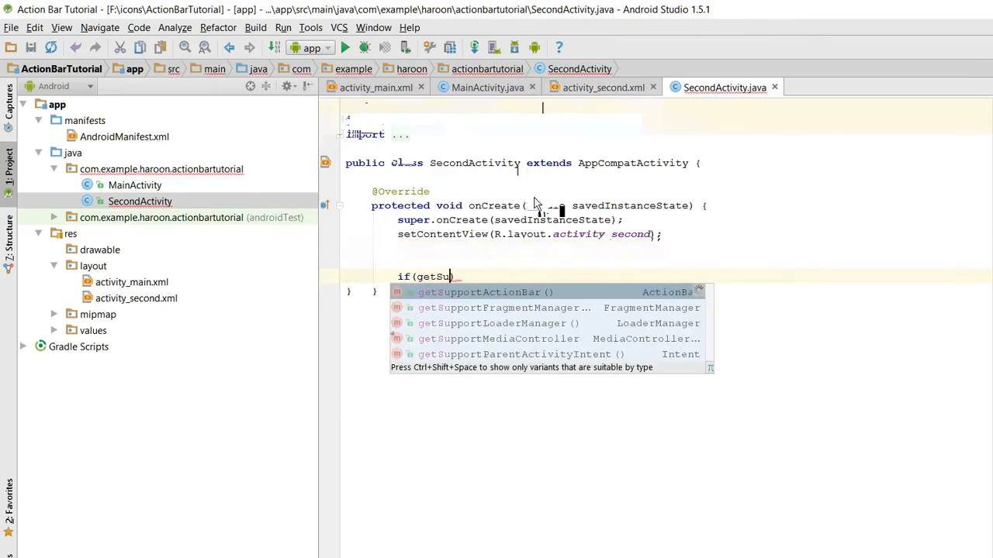
{"action": "type", "text": "getSupportActionBar() !="}
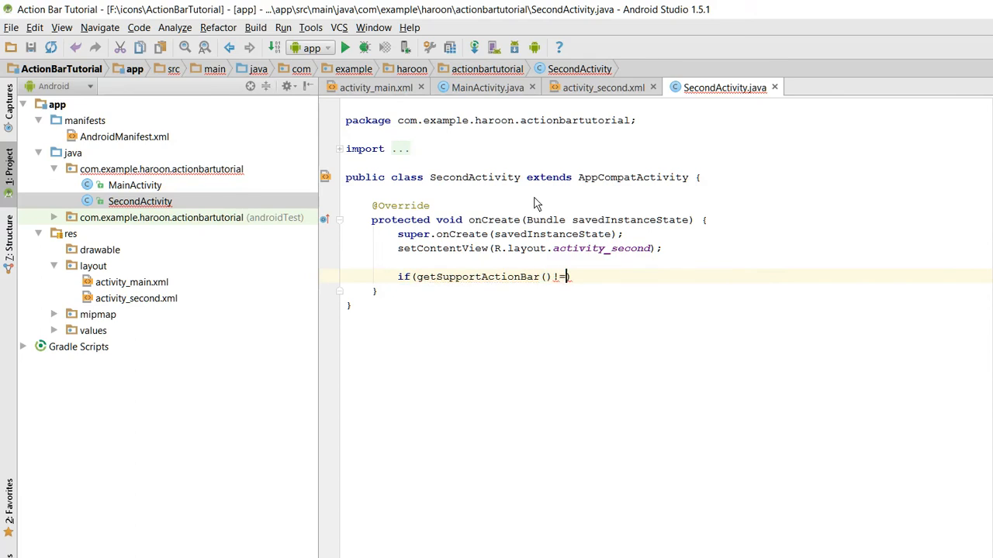
{"action": "type", "text": "null){"}
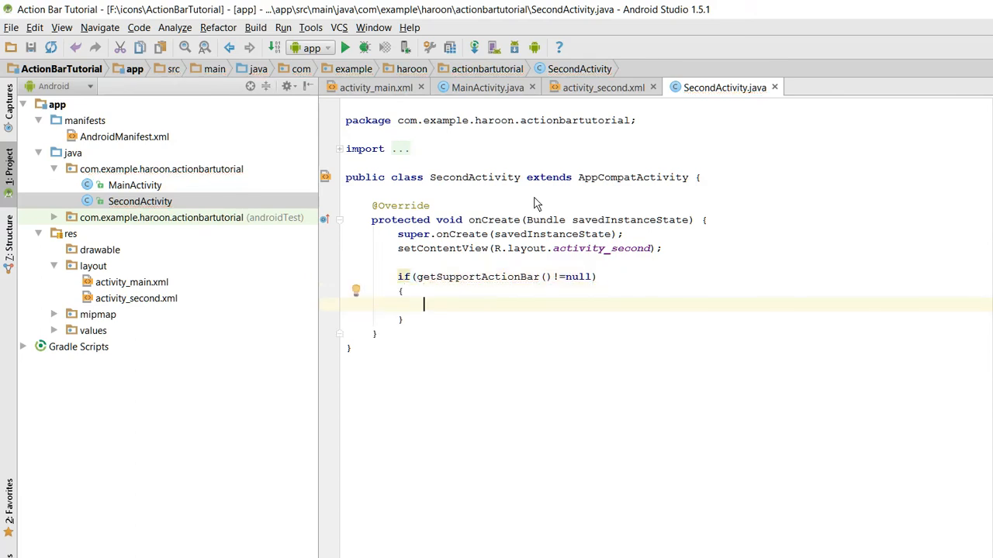
Inside the check, call getSupportActionBar().setDisplayHomeAsUpEnabled(true)
{"action": "type", "text": "getSupportActionBar()."}
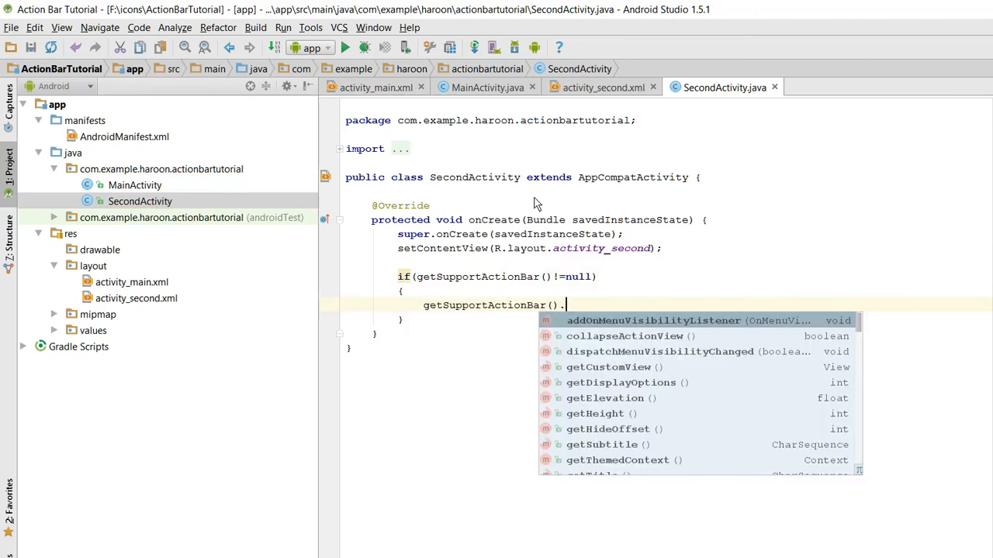
{"action": "type", "text": "se"}
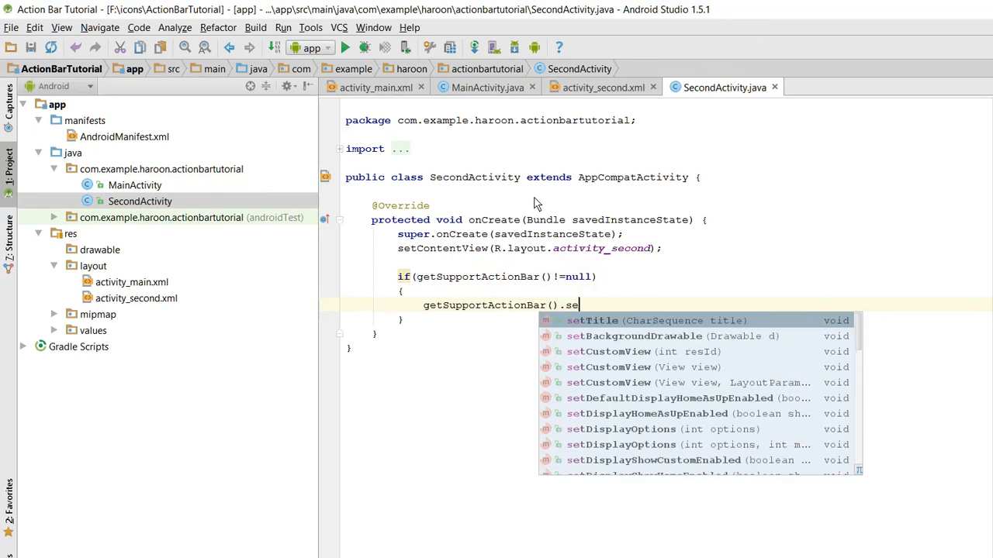
{"action": "type", "text": "tDisplayHomeAsUpEnabled();"}
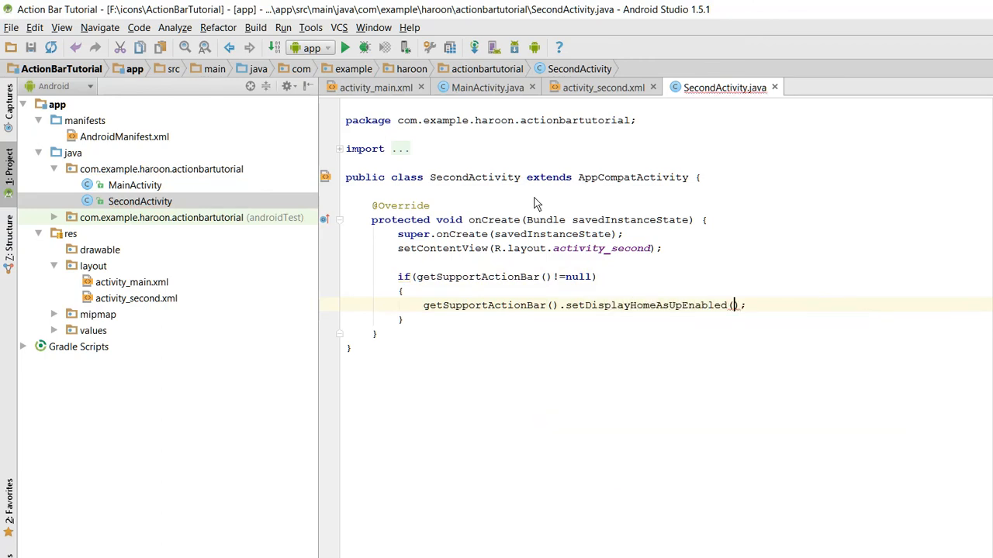
{"action": "type", "text": "tue"}
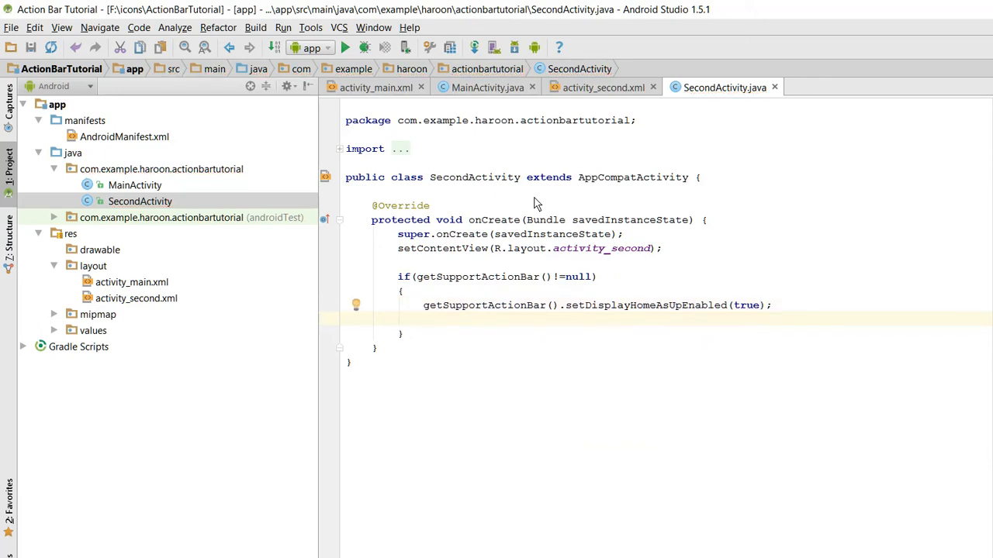
Also call getSupportActionBar().setDisplayShowHomeEnabled(true) via code completion
{"action": "type", "text": "get"}
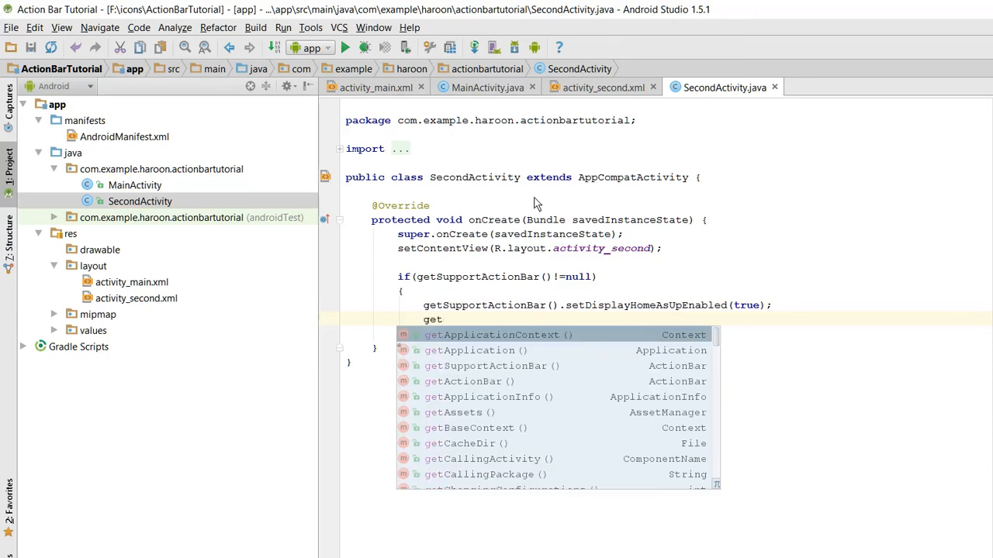
{"action": "type", "text": "SupportActionBar("}
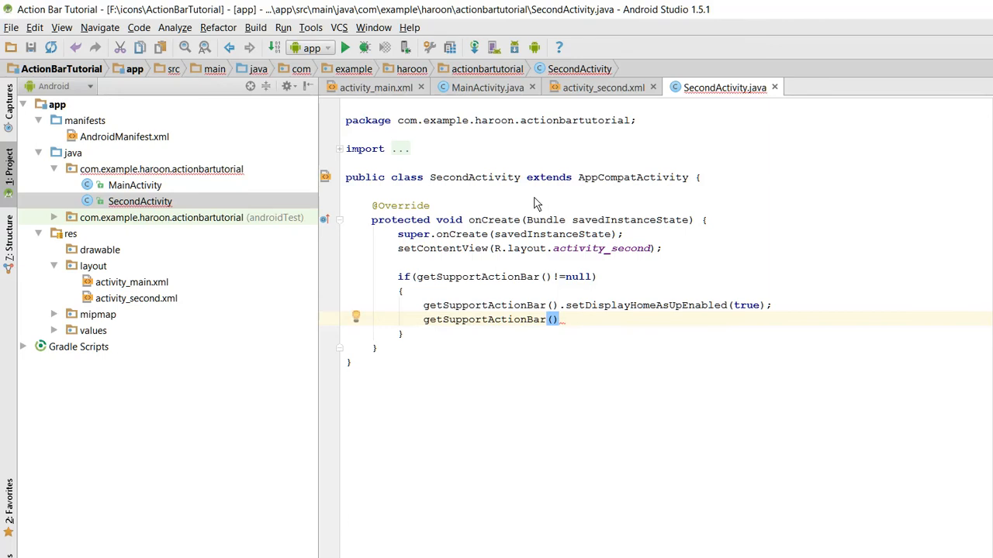
{"action": "type", "text": "."}
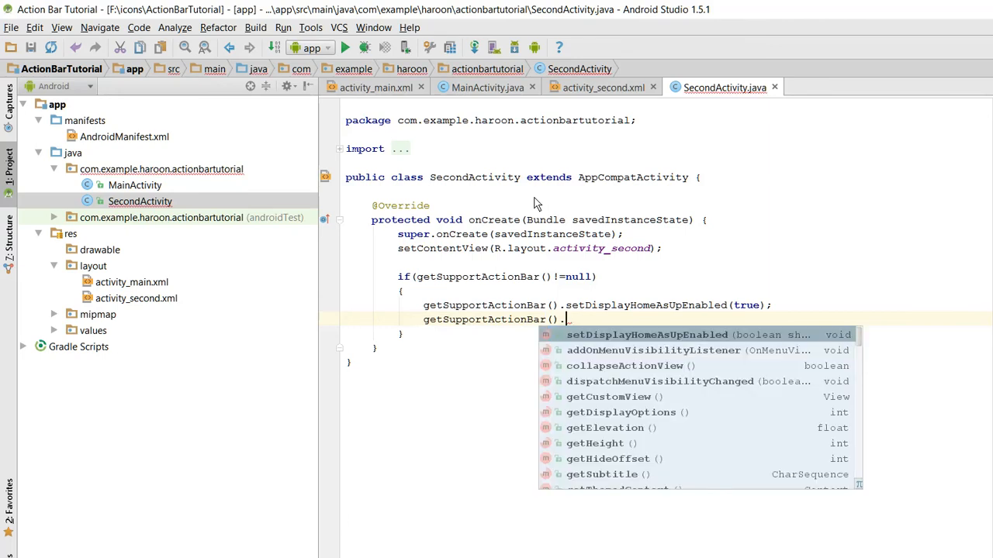
{"action": "type", "text": "setDisplay"}
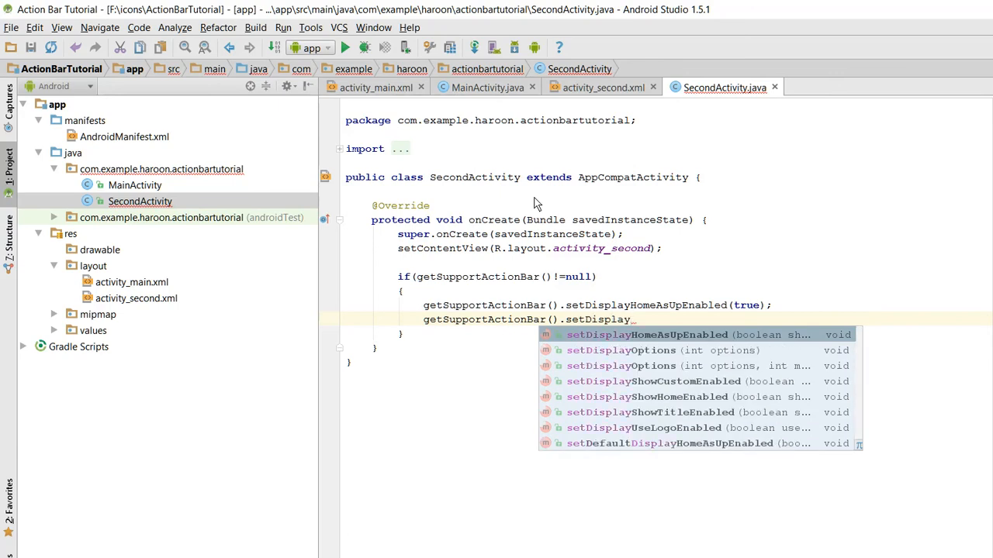
{"action": "type", "text": "ShowHomeEnabled(t);"}
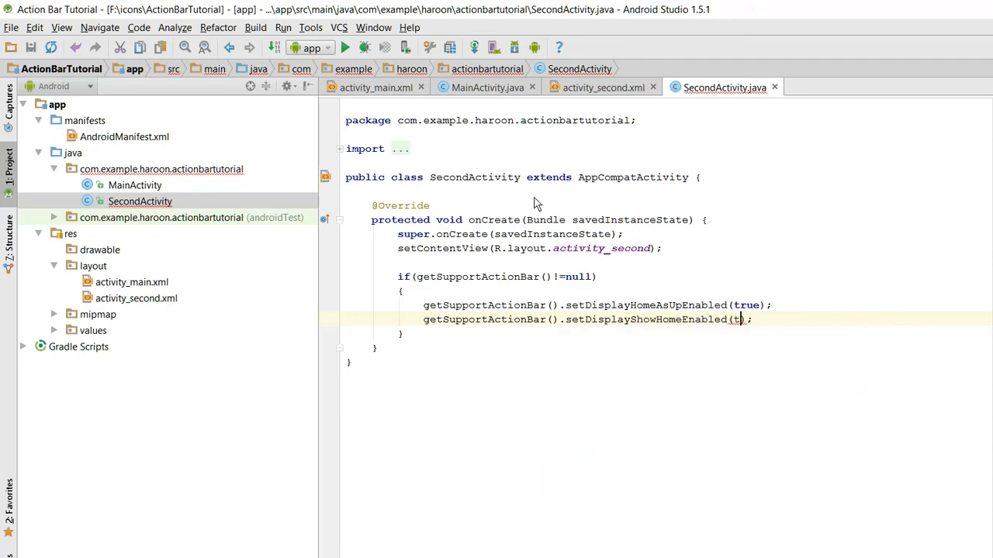
{"action": "key", "text": "Enter"}
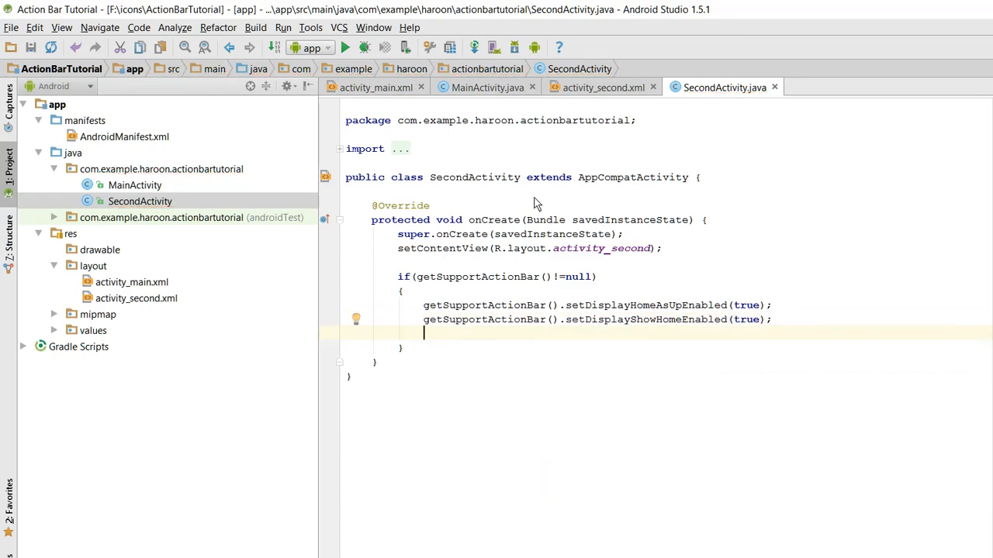
{"action": "mouse_move", "coordinate": [518, 329]}
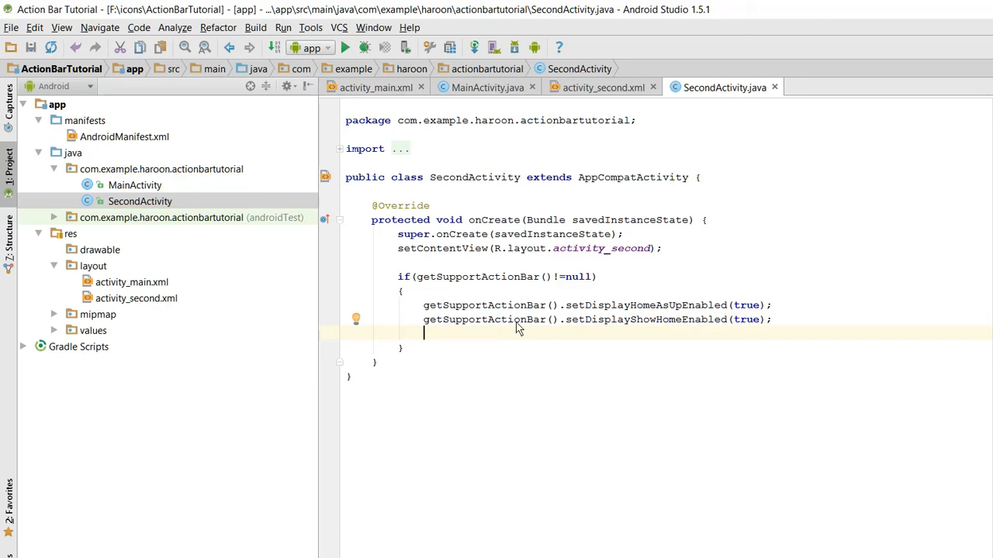
{"action": "mouse_move", "coordinate": [478, 211]}
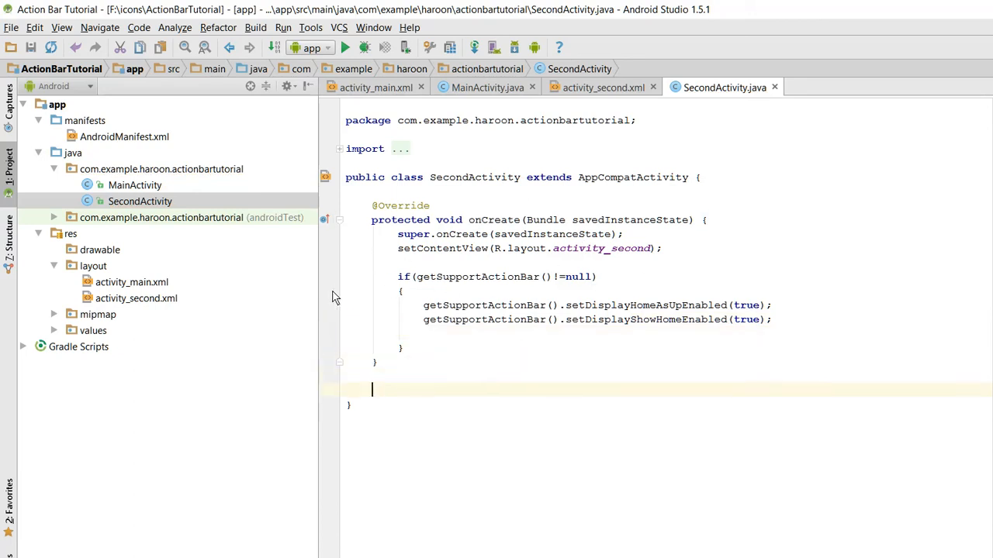
Override onOptionsItemSelected in SecondActivity and begin if(item.getItemId() ==
{"action": "type", "text": "o"}
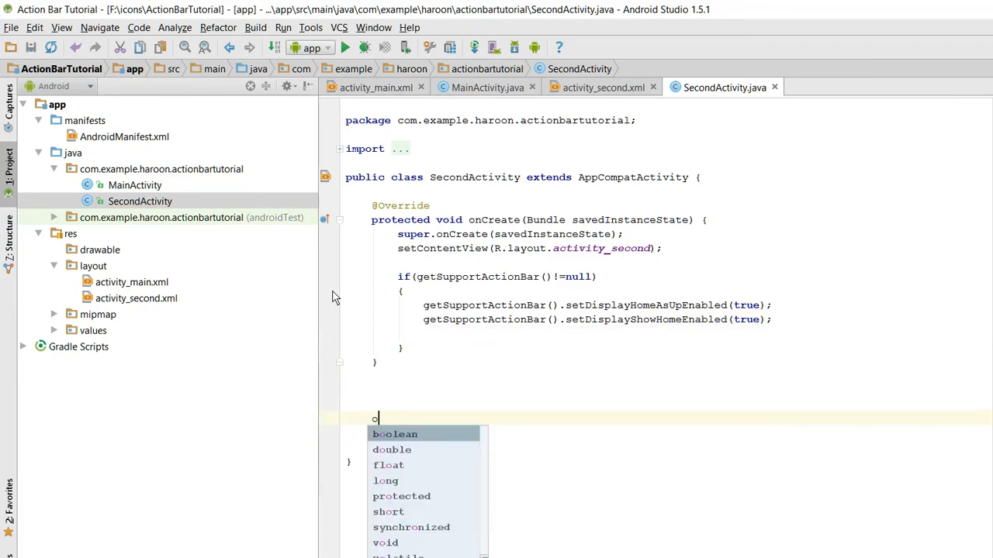
{"action": "type", "text": "onOptionsItemSelected(MenuItem item) {"}
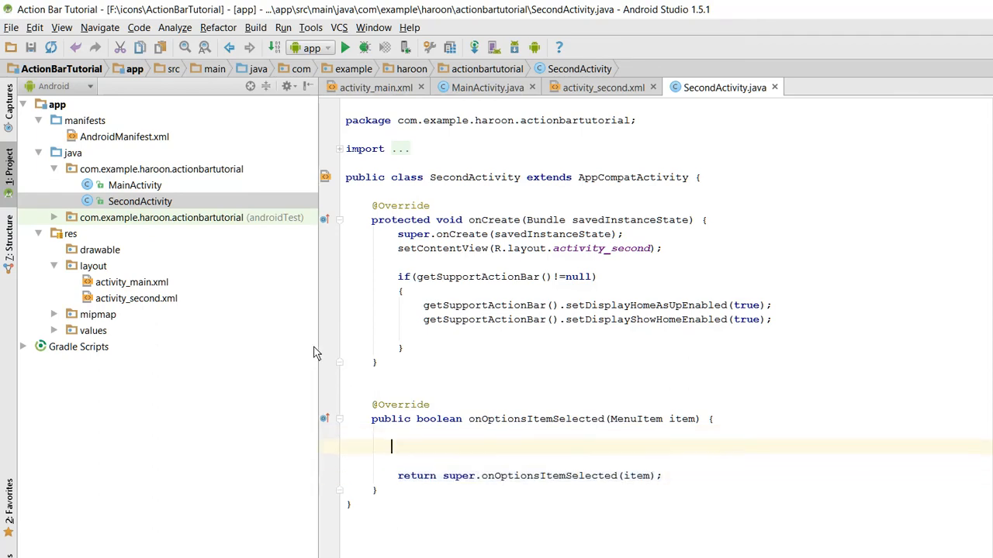
{"action": "type", "text": "if("}
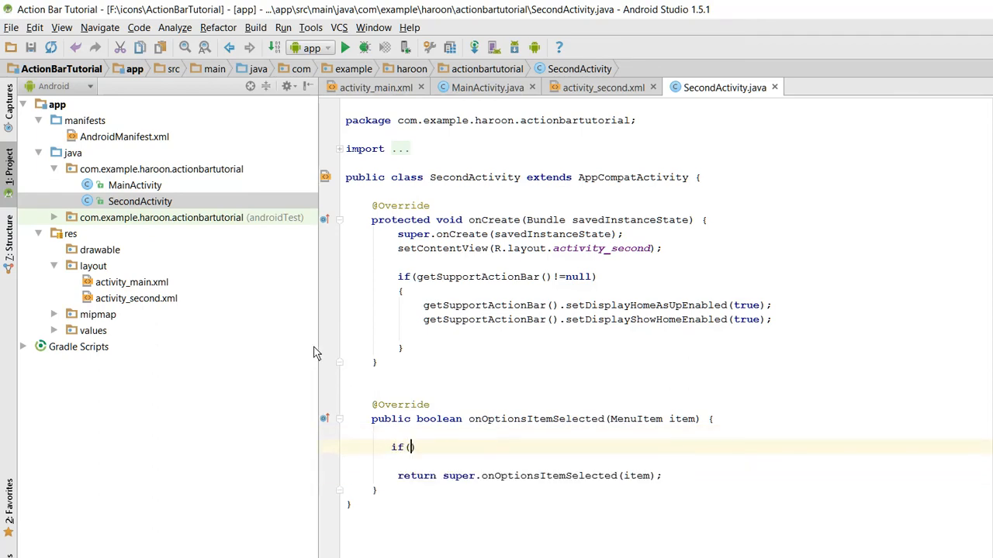
{"action": "type", "text": "item.getItemId("}
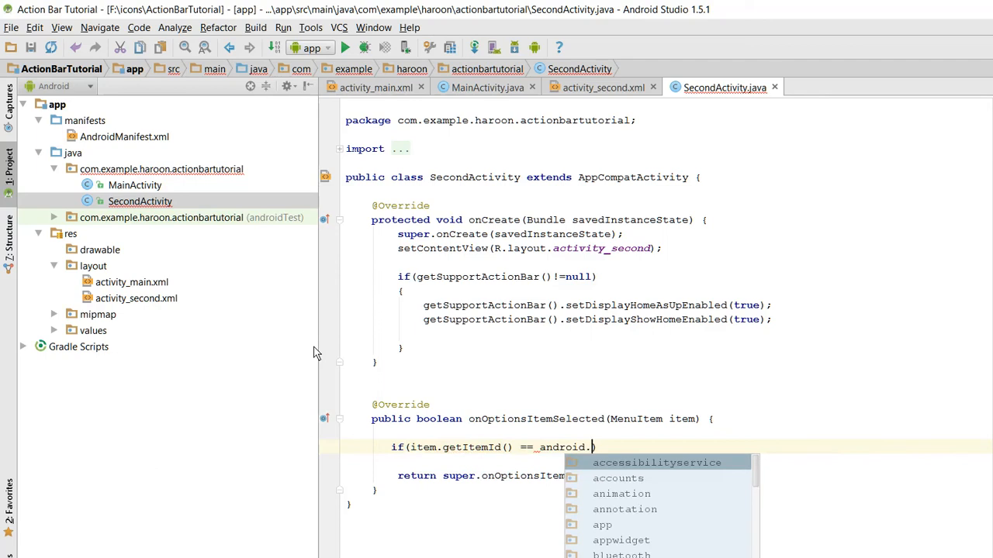
Correct the comparison target to android.R.id.home using completion
{"action": "type", "text": "R"}
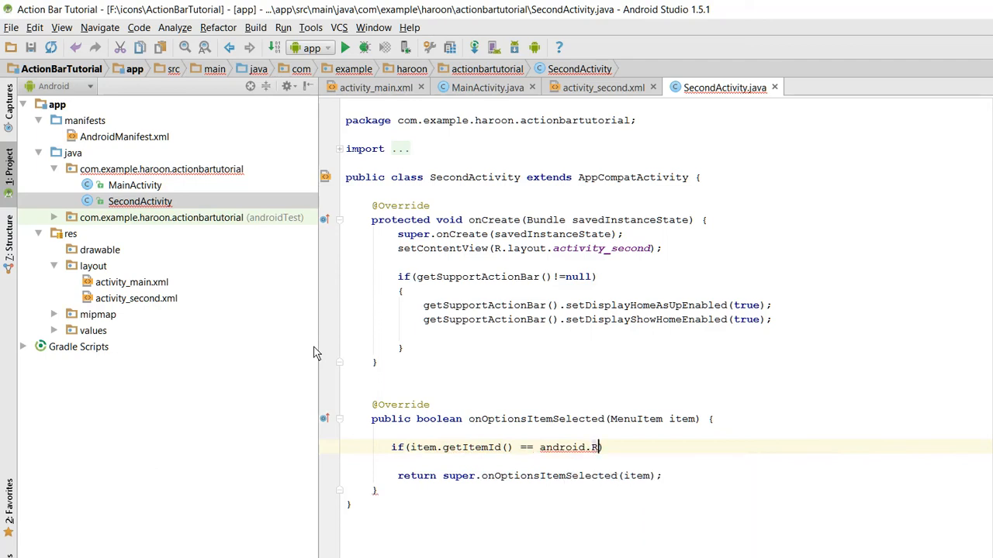
{"action": "type", "text": ".id"}
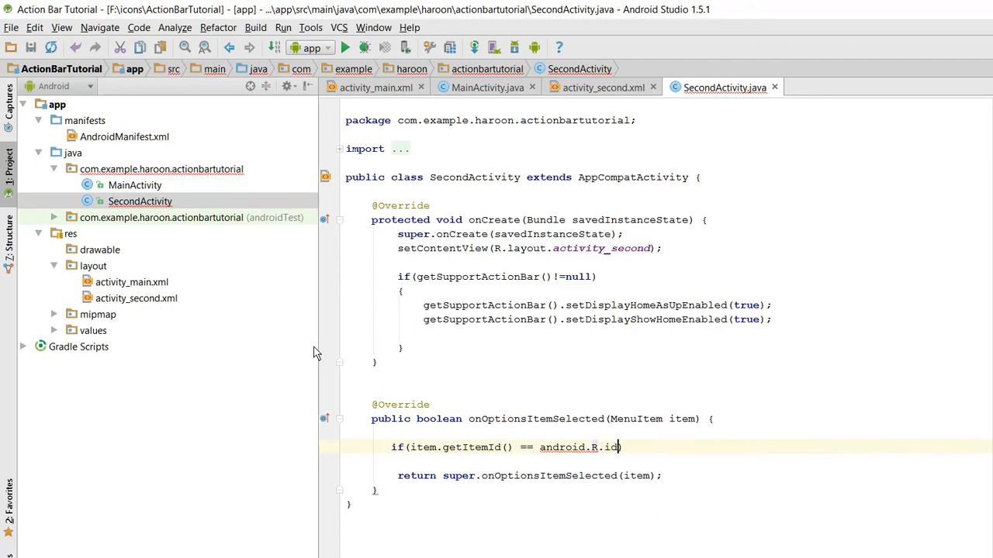
{"action": "key", "text": "BackSpace"}
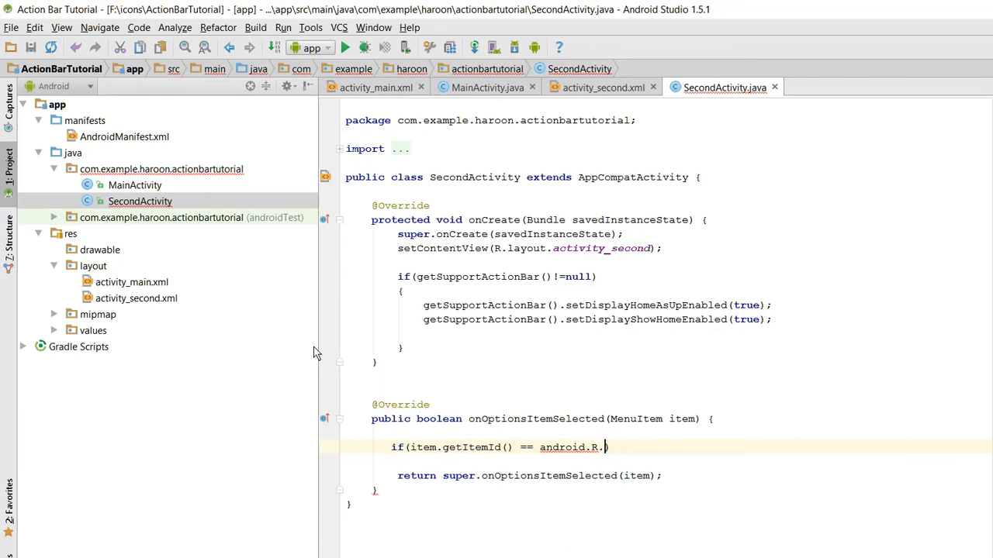
{"action": "type", "text": "i"}
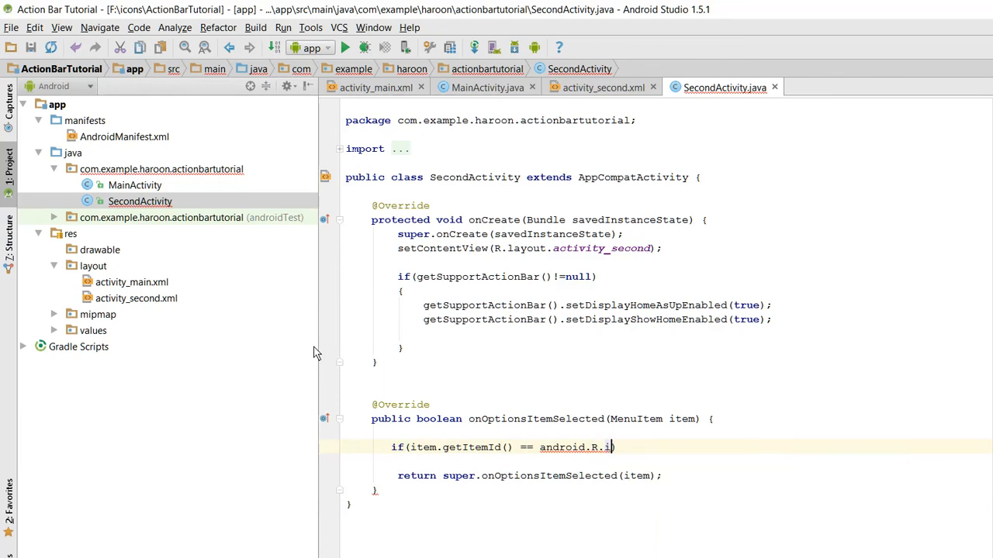
{"action": "key", "text": "BackSpace"}
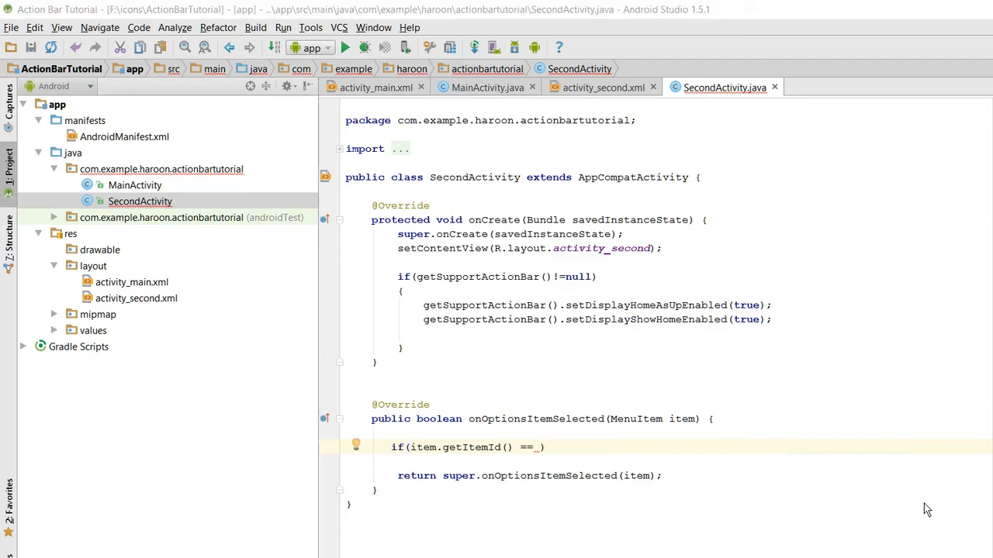
{"action": "mouse_move", "coordinate": [436, 363]}
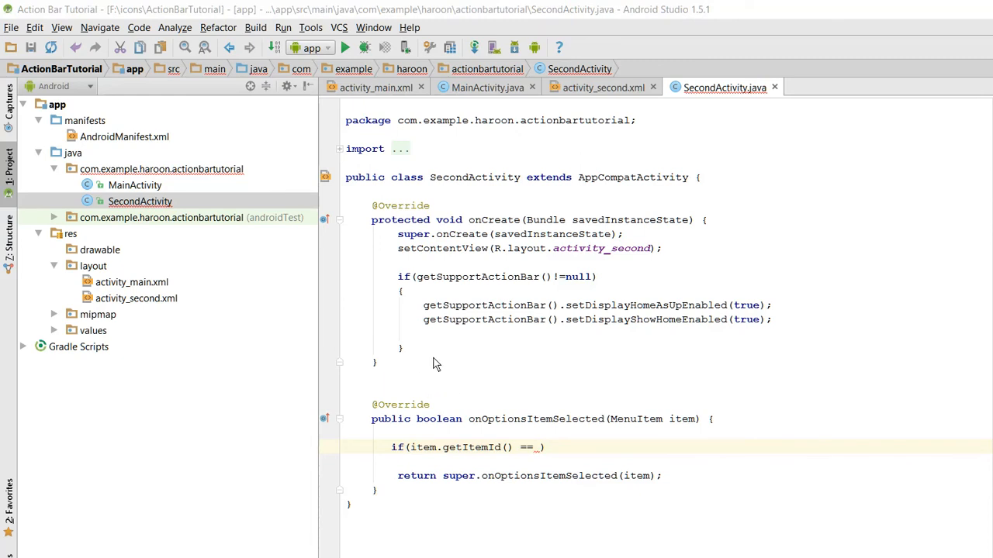
{"action": "type", "text": "android.R."}
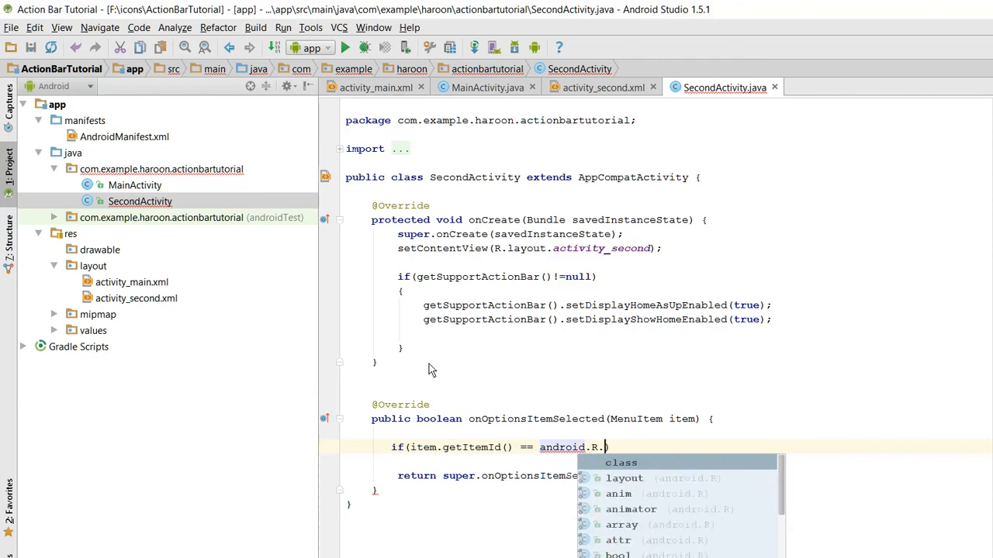
{"action": "type", "text": "id.hom"}
{"action": "type", "text": "finish();"}
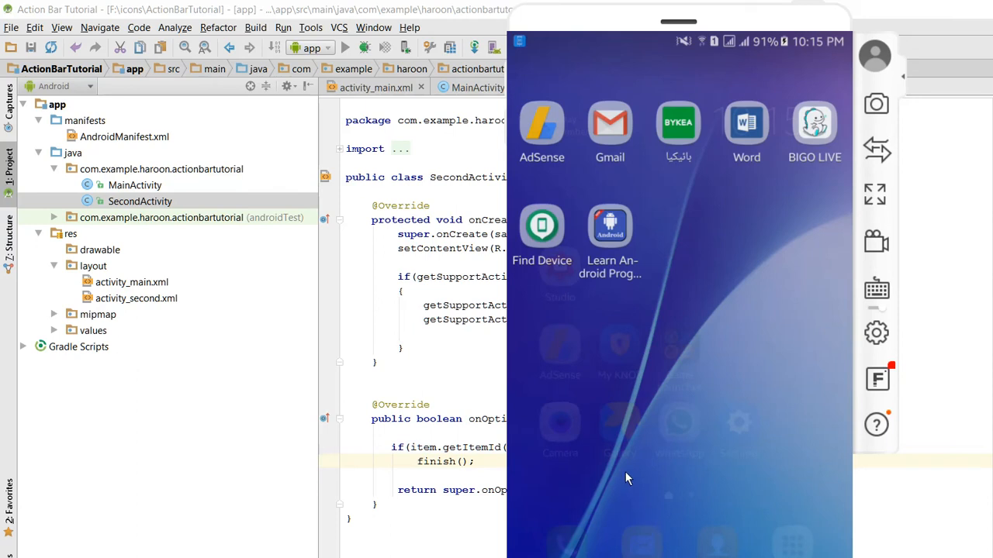
{"action": "mouse_move", "coordinate": [612, 428]}
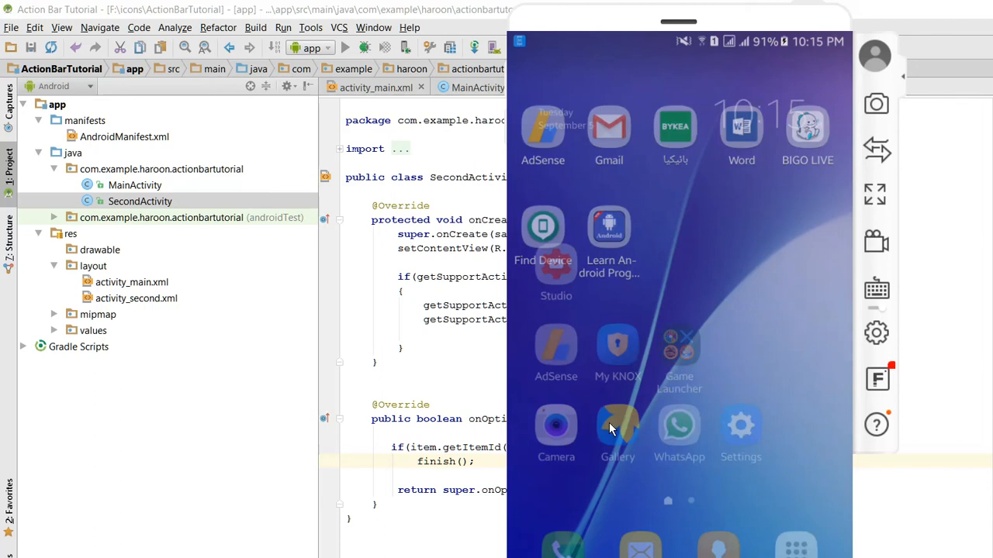
{"action": "mouse_move", "coordinate": [596, 428]}
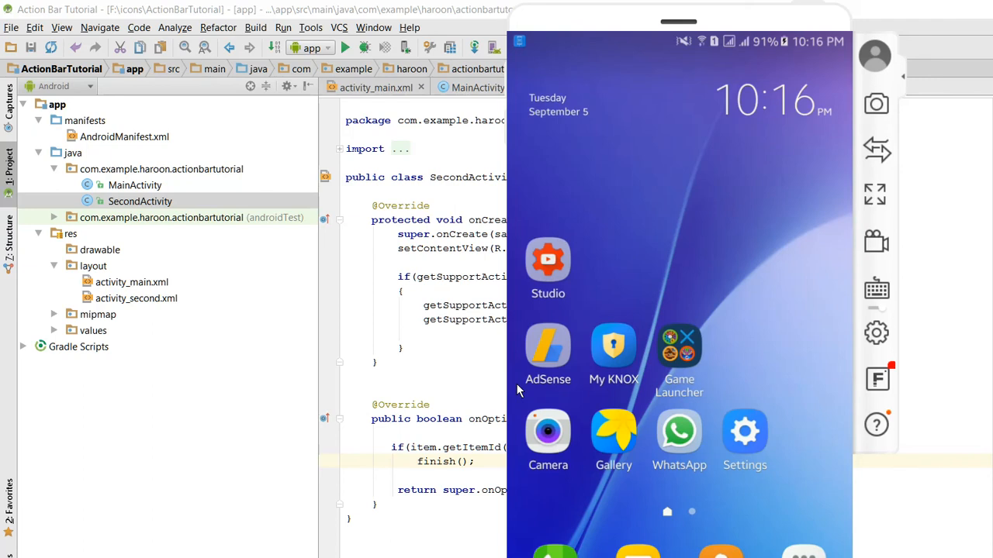
{"action": "mouse_move", "coordinate": [493, 369]}
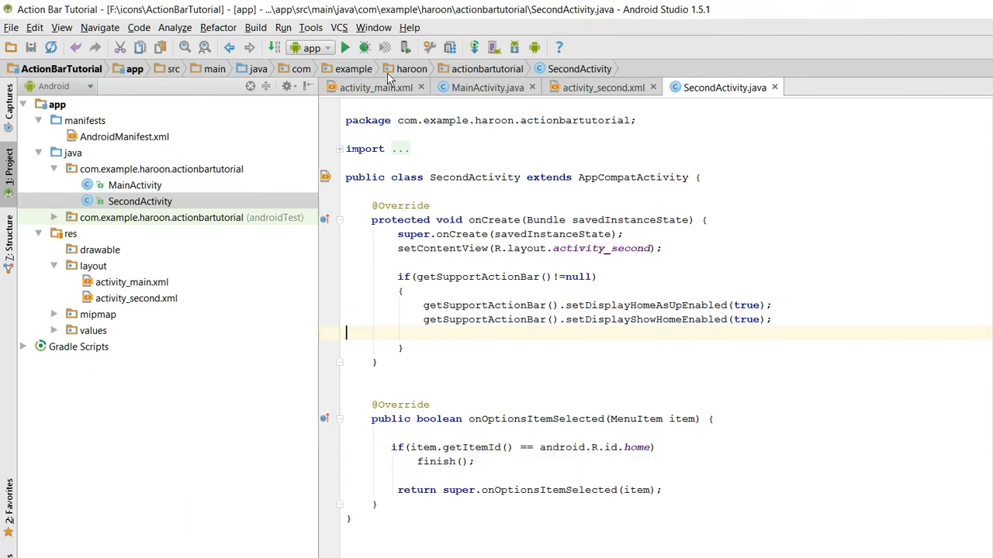
Show activity_main.xml's design view with the OPEN ACTIVITY button
{"action": "left_click", "coordinate": [485, 87]}
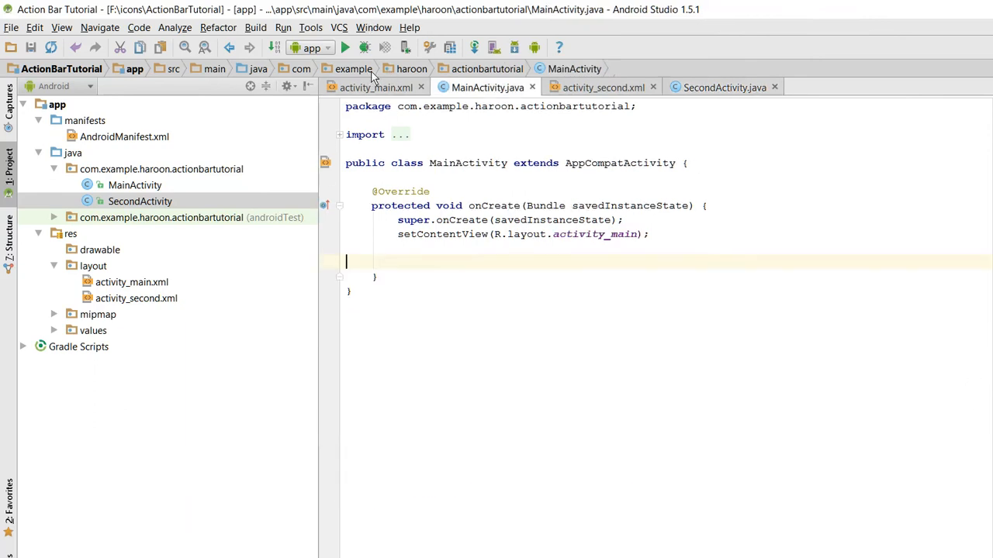
{"action": "left_click", "coordinate": [367, 87]}
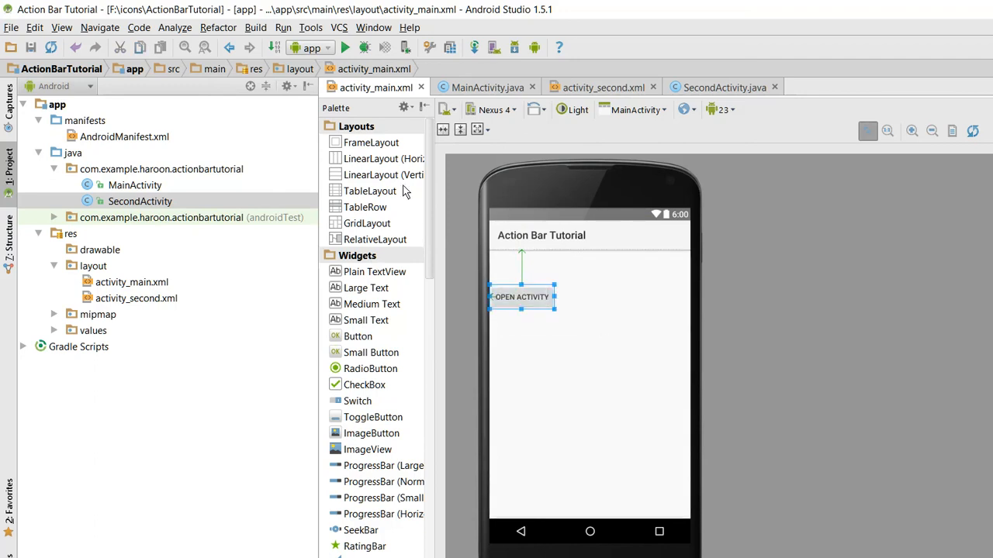
In MainActivity, declare a public void open(View v) method
{"action": "left_click", "coordinate": [484, 87]}
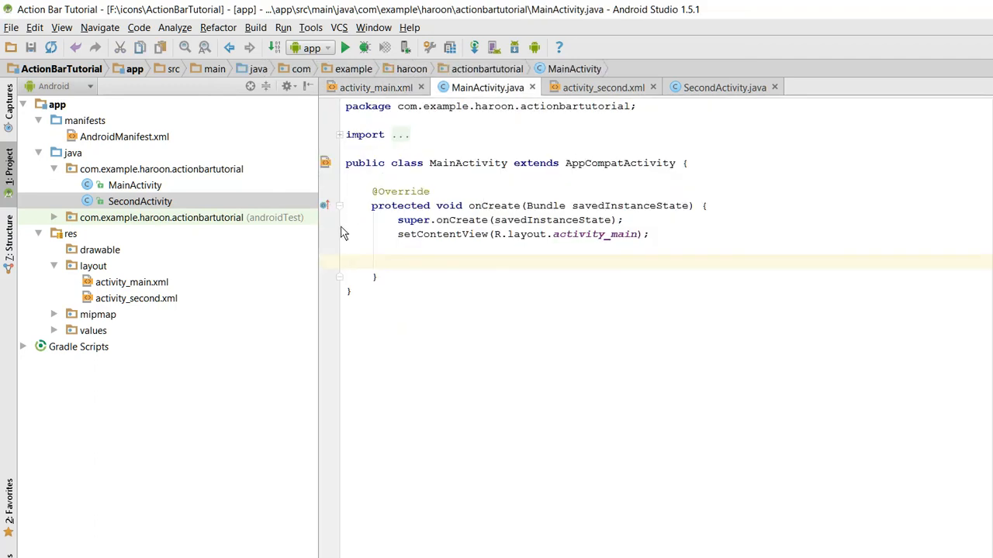
{"action": "type", "text": "public"}
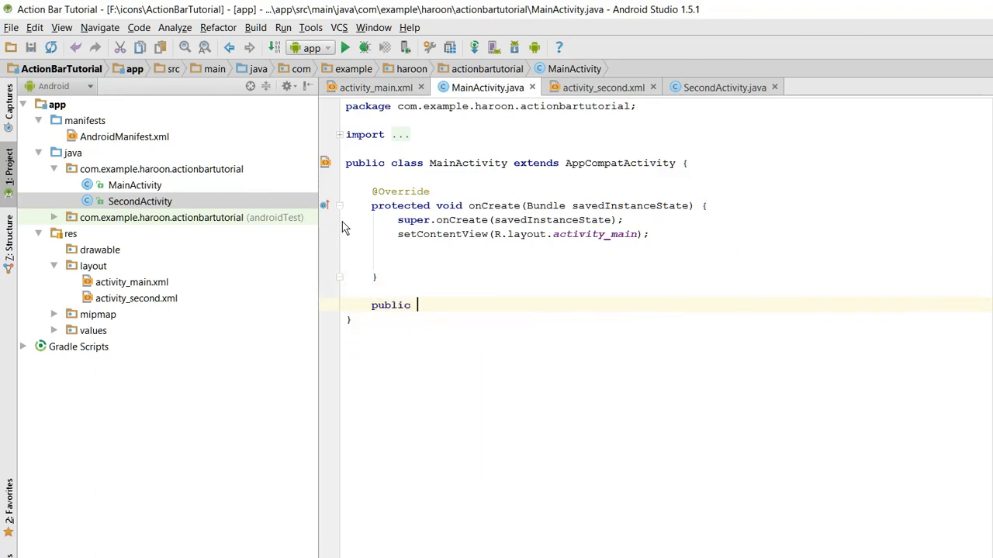
{"action": "type", "text": "void_open(View v"}
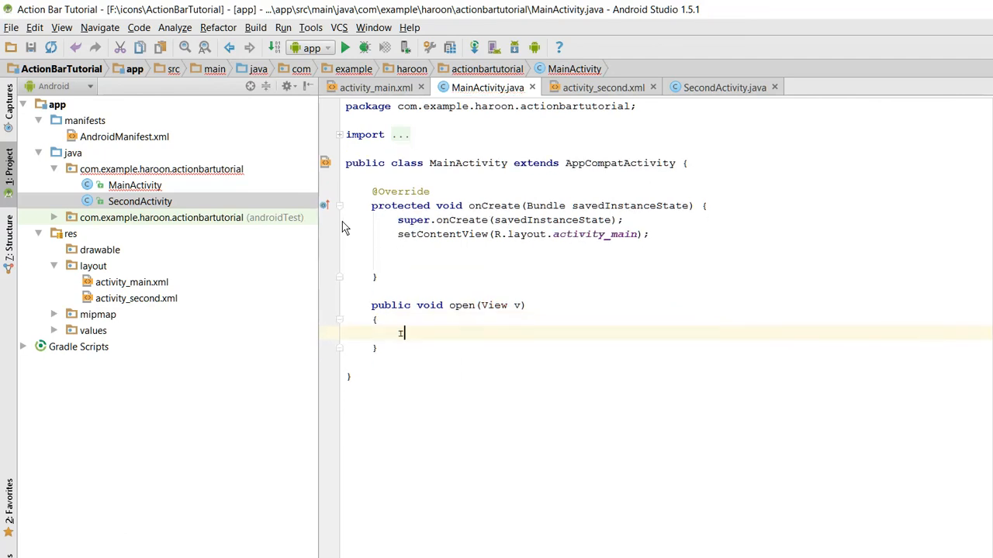
Have open() create an Intent(MainActivity.this, SecondActivity.class) and startActivity(i)
{"action": "type", "text": "Intent i = new Inten"}
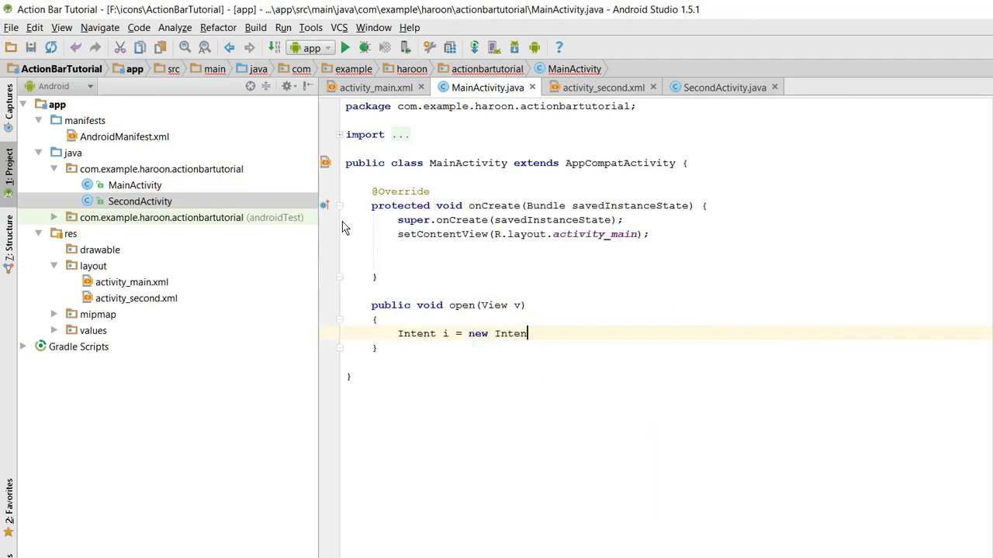
{"action": "type", "text": "t(MainActivity.t"}
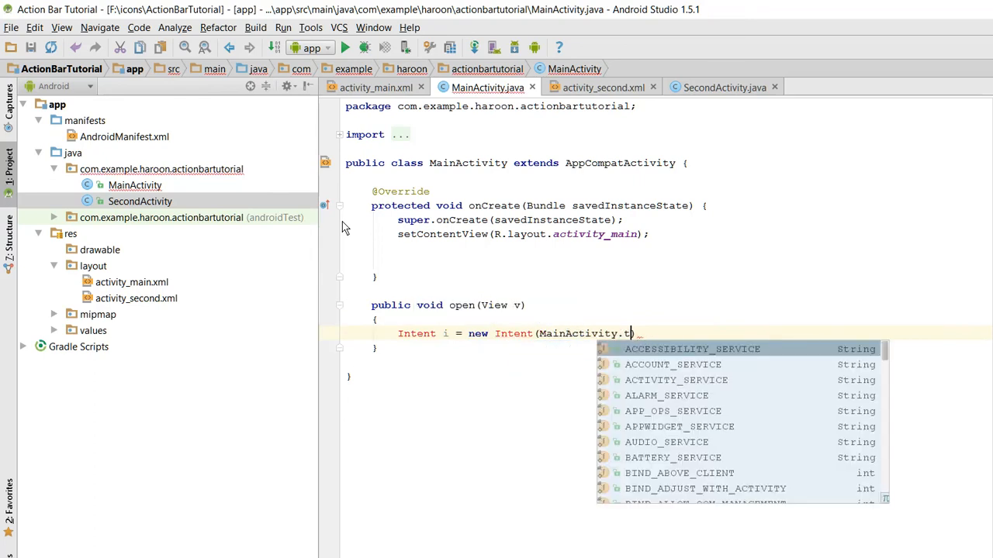
{"action": "type", "text": "his,SecondActivity.class);"}
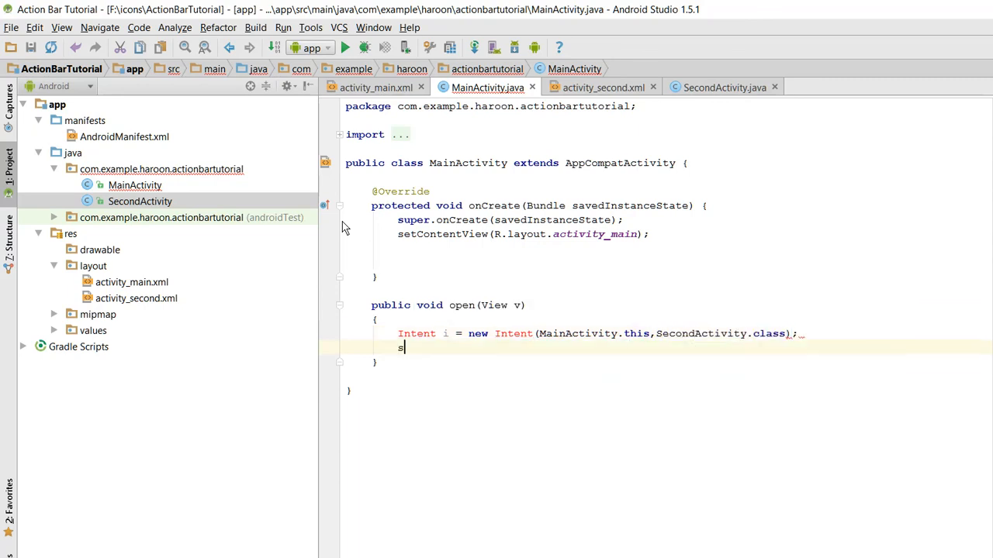
{"action": "type", "text": "tartAc"}
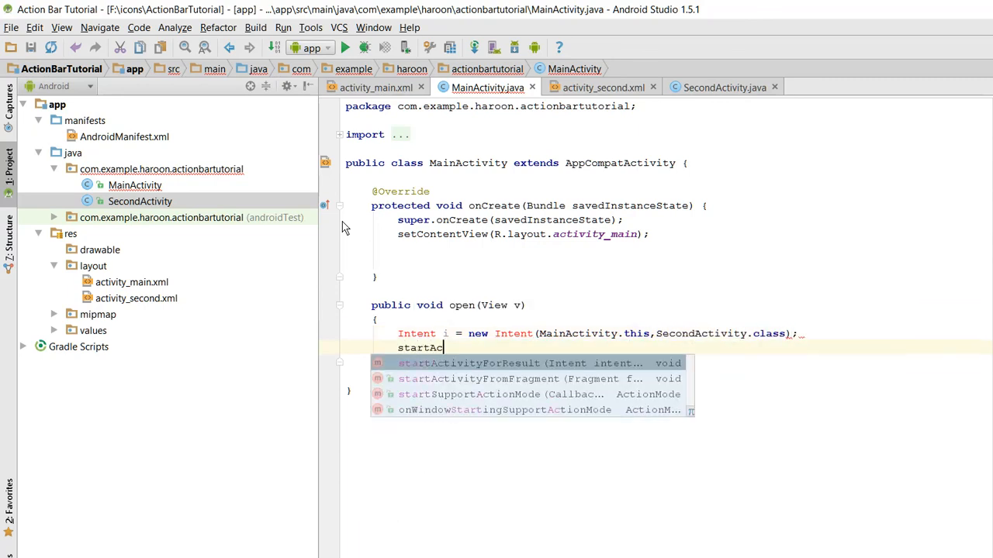
{"action": "type", "text": "startActivity(i);"}
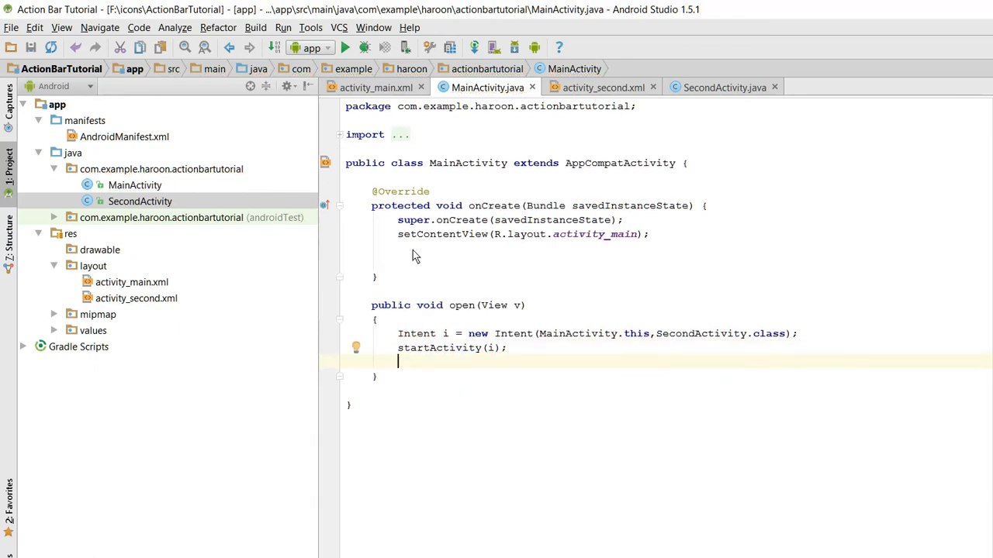
{"action": "left_click", "coordinate": [373, 87]}
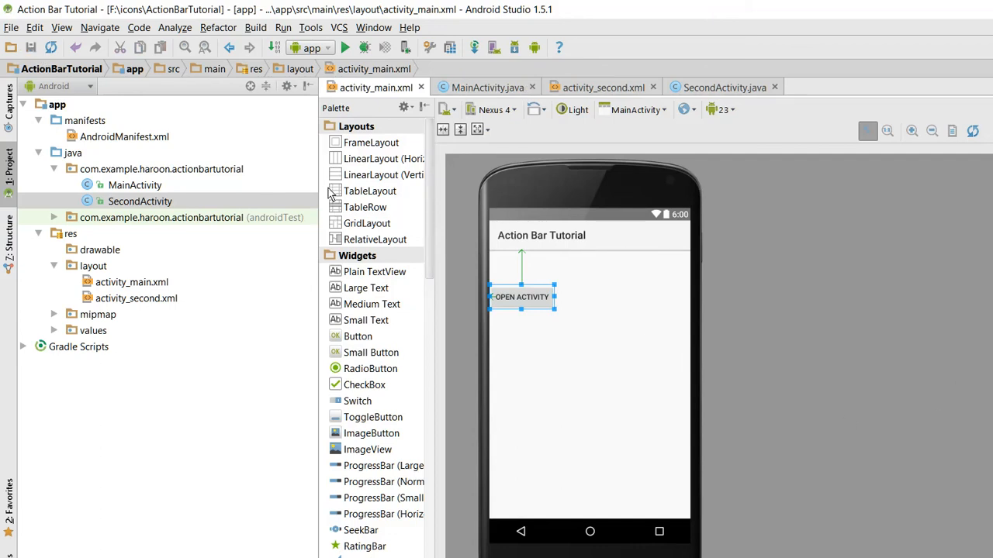
{"action": "left_click", "coordinate": [344, 46]}
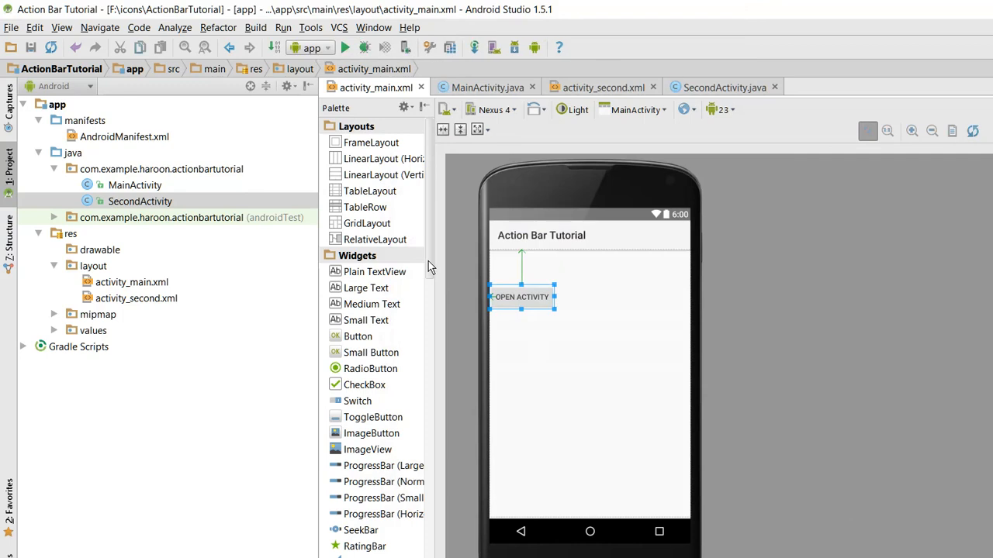
{"action": "mouse_move", "coordinate": [221, 553]}
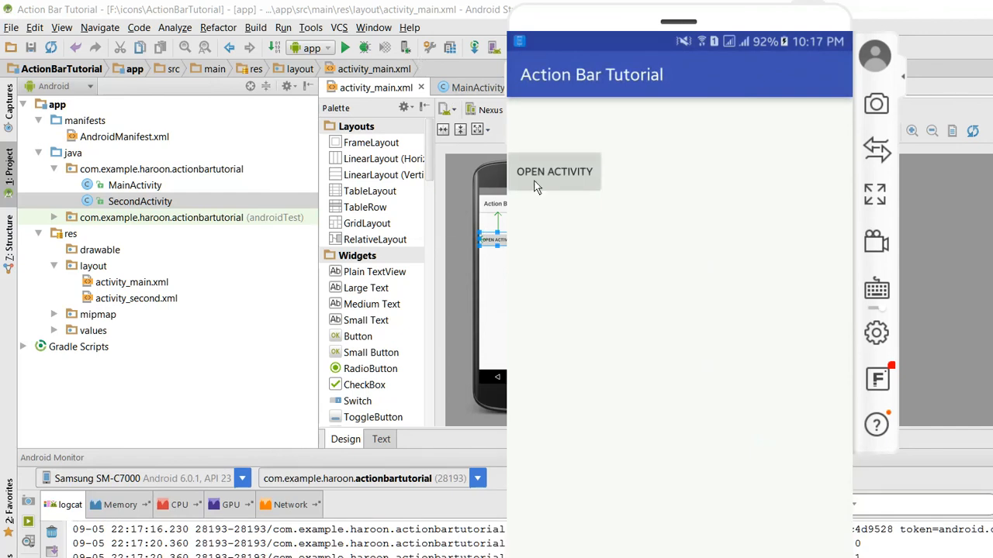
{"action": "mouse_move", "coordinate": [453, 136]}
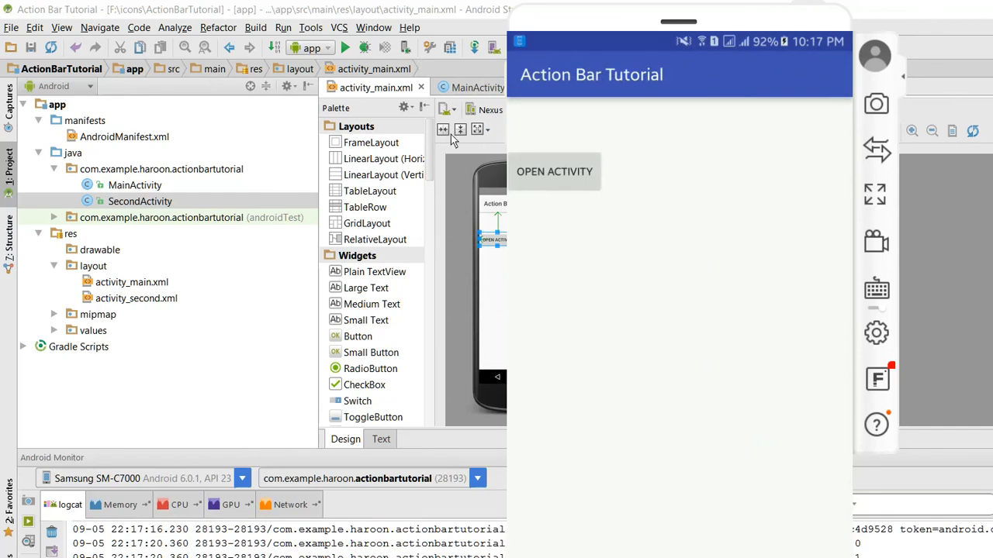